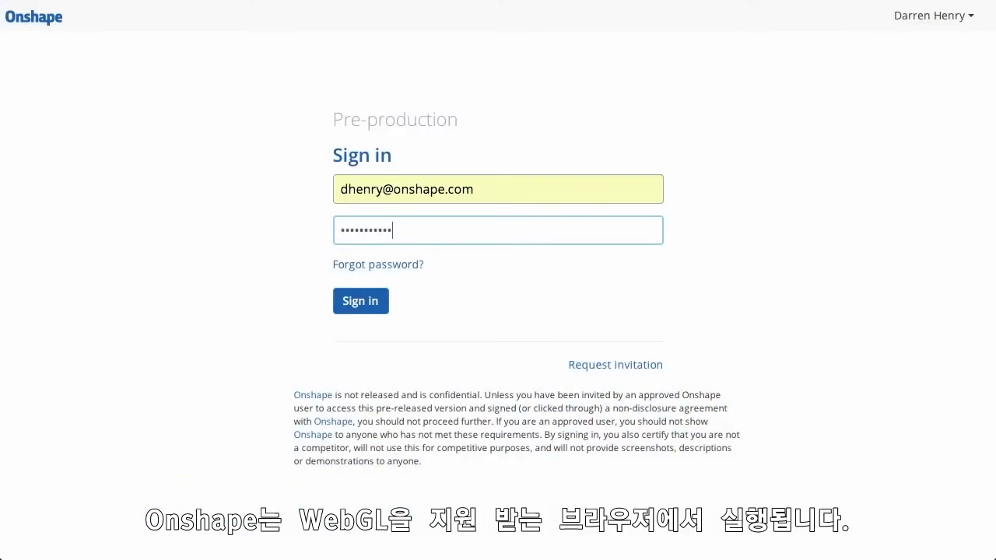
Sign in and preview the HELIX LINEAR 1/4" LEAD SCREW and Woodworking Vise - Master details
left_click(361, 301)
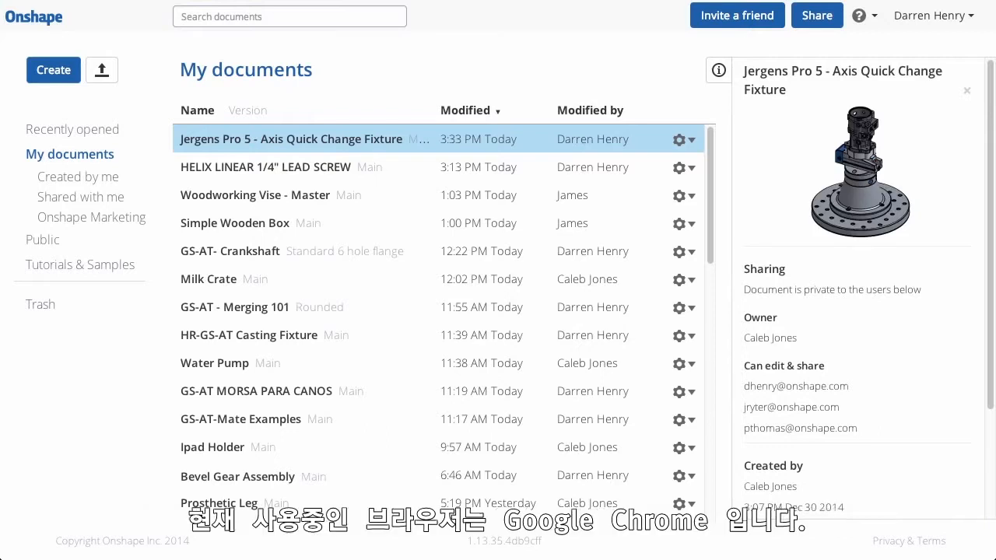
mouse_move(366, 97)
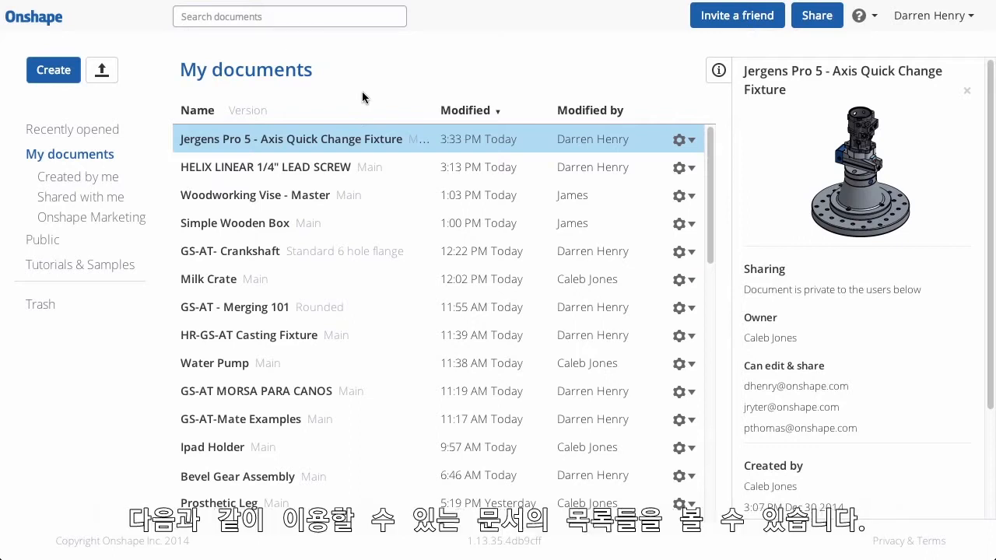
left_click(266, 167)
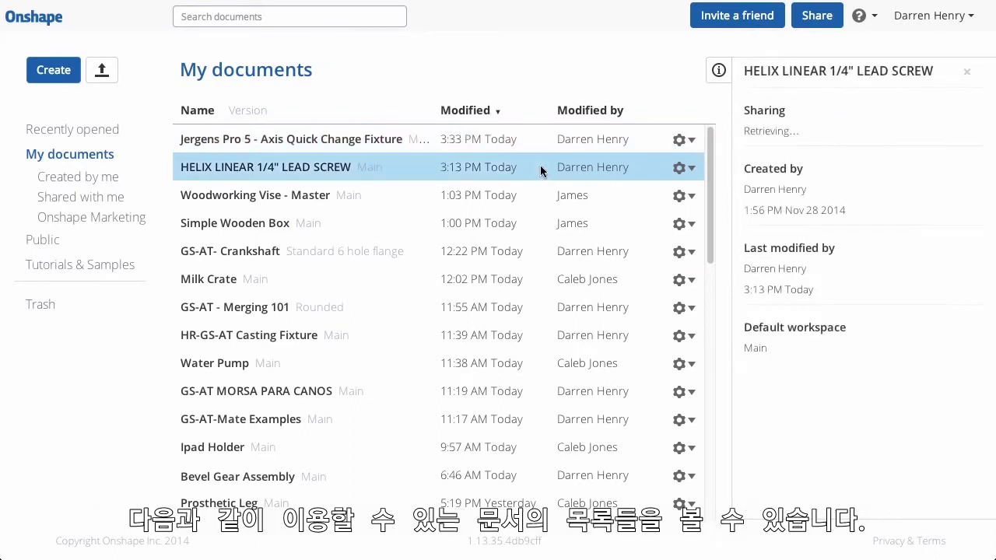
left_click(255, 195)
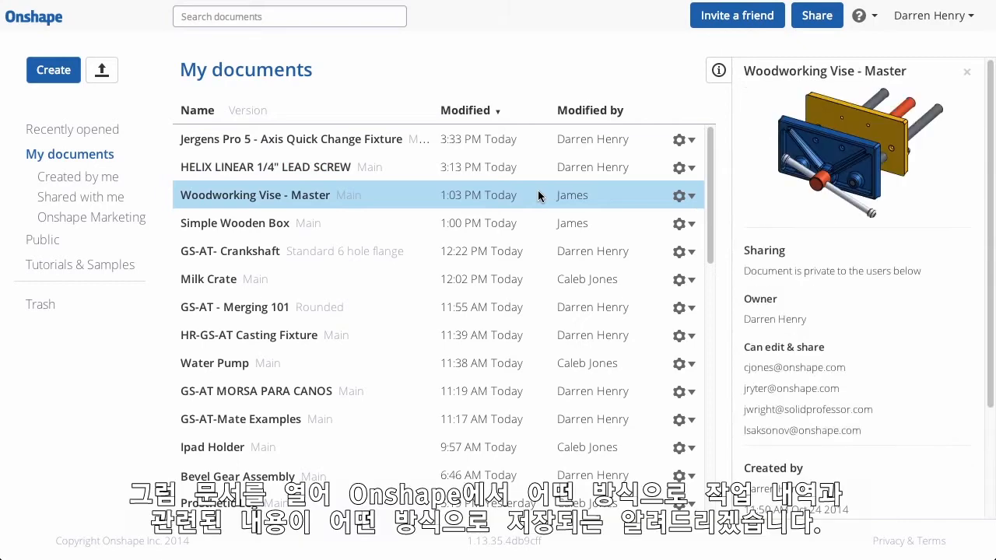
Open the HELIX LINEAR lead screw document and view its Lead Screw Assembly, Lead Screw and PDF tabs
double_click(266, 167)
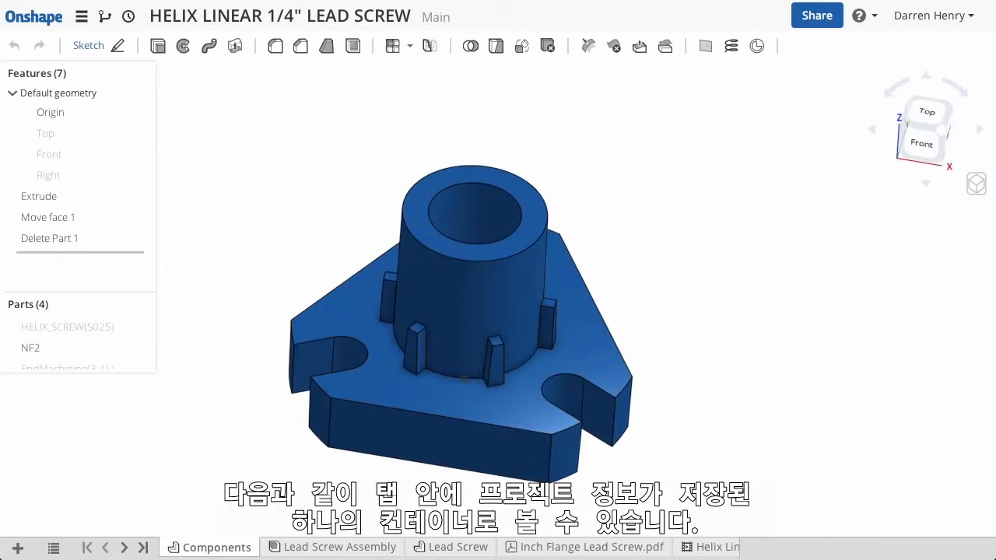
mouse_move(164, 501)
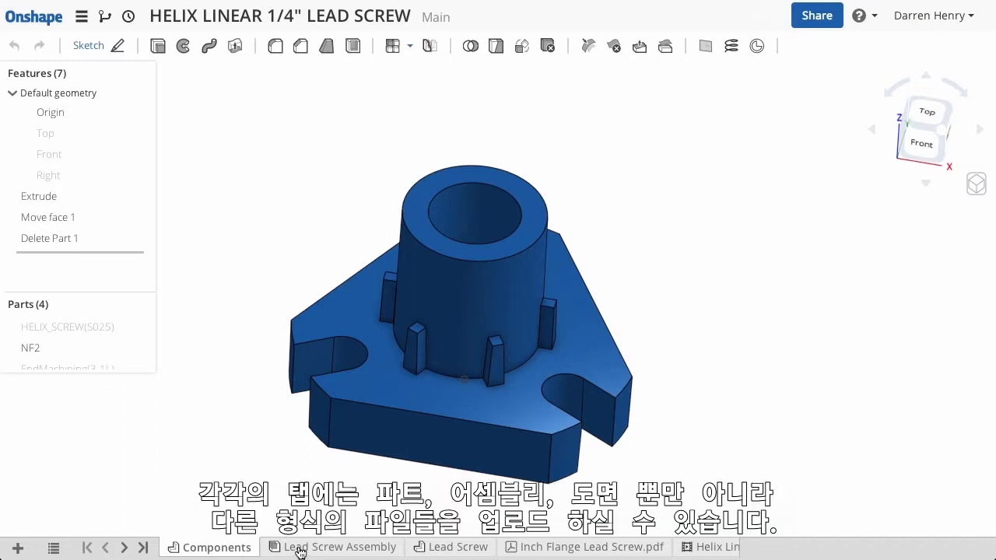
left_click(337, 546)
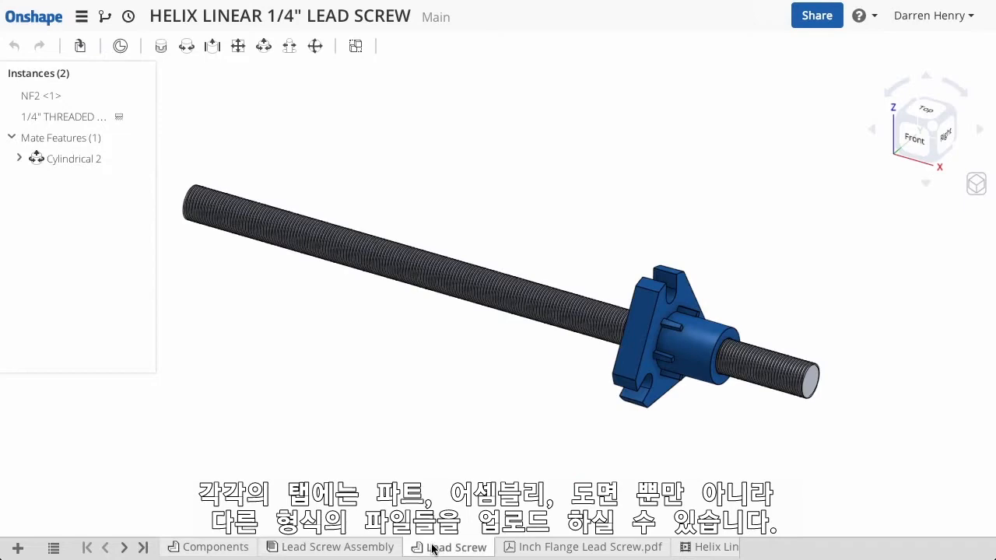
left_click(450, 546)
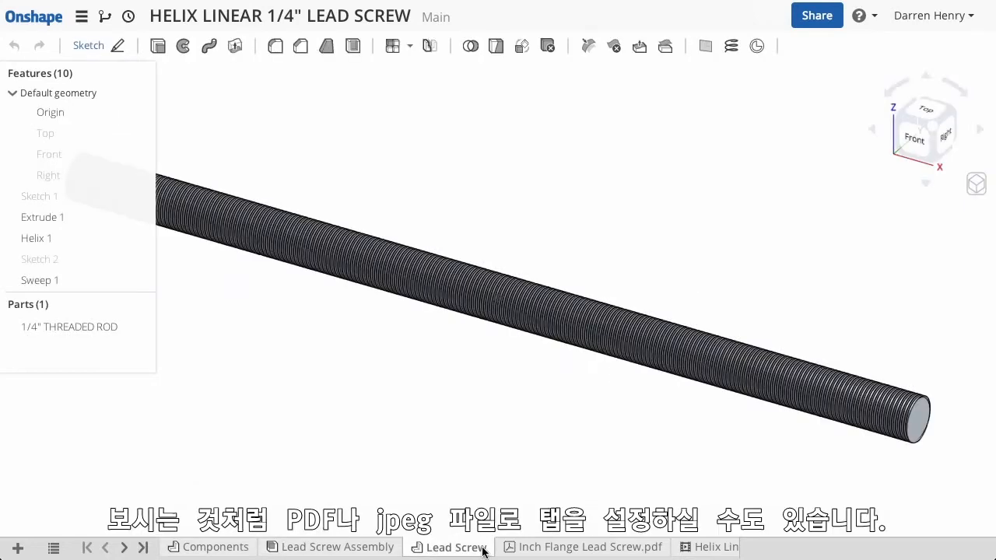
left_click(589, 547)
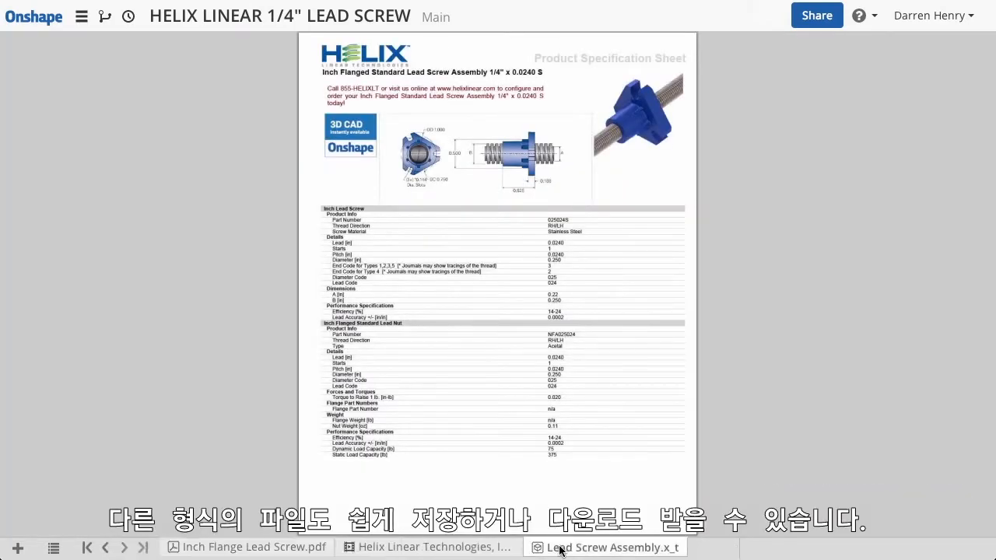
Right-click the PDF tab, then review and close the document's edit history
right_click(605, 547)
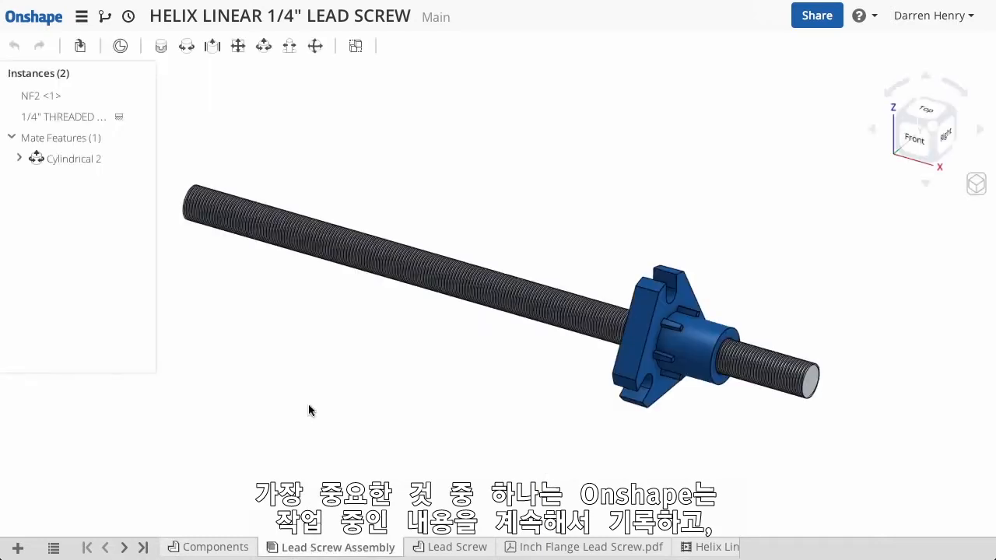
left_click(127, 17)
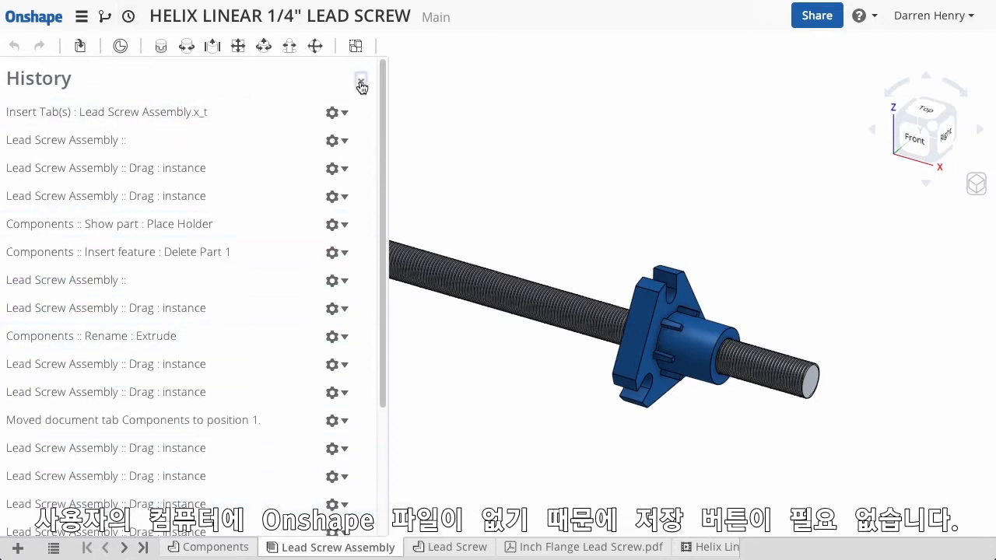
left_click(360, 82)
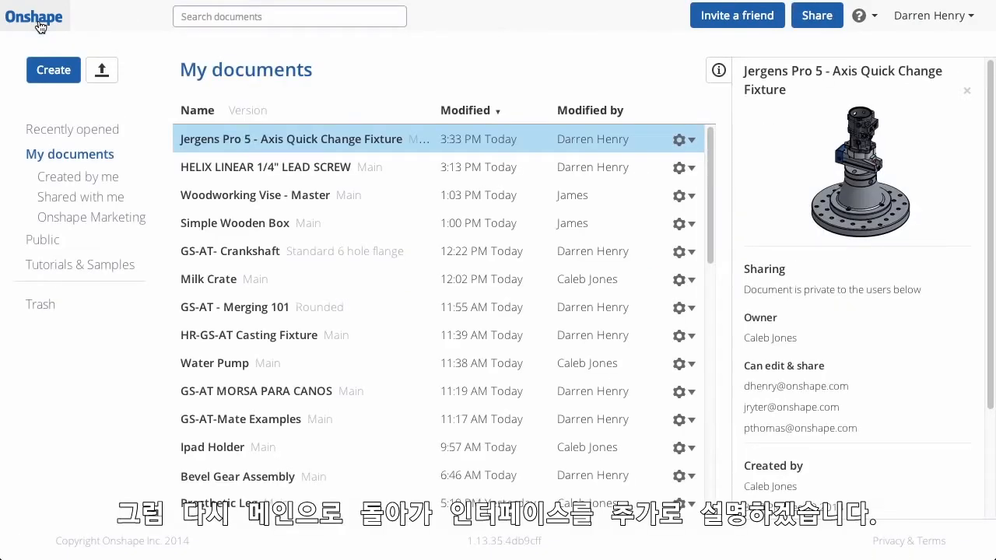
mouse_move(353, 94)
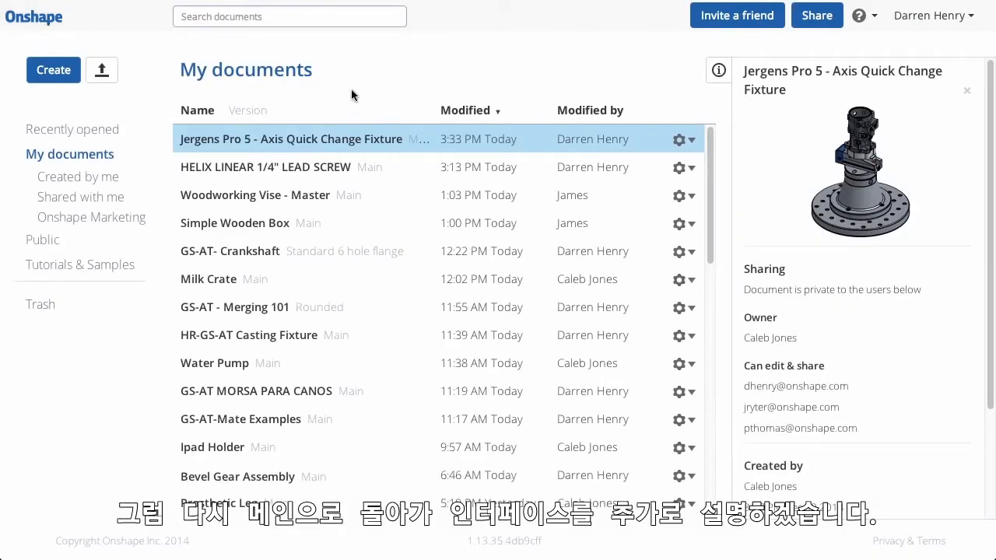
Preview details of HELIX LINEAR, Simple Wooden Box, GS-AT- Crankshaft and Milk Crate
left_click(265, 166)
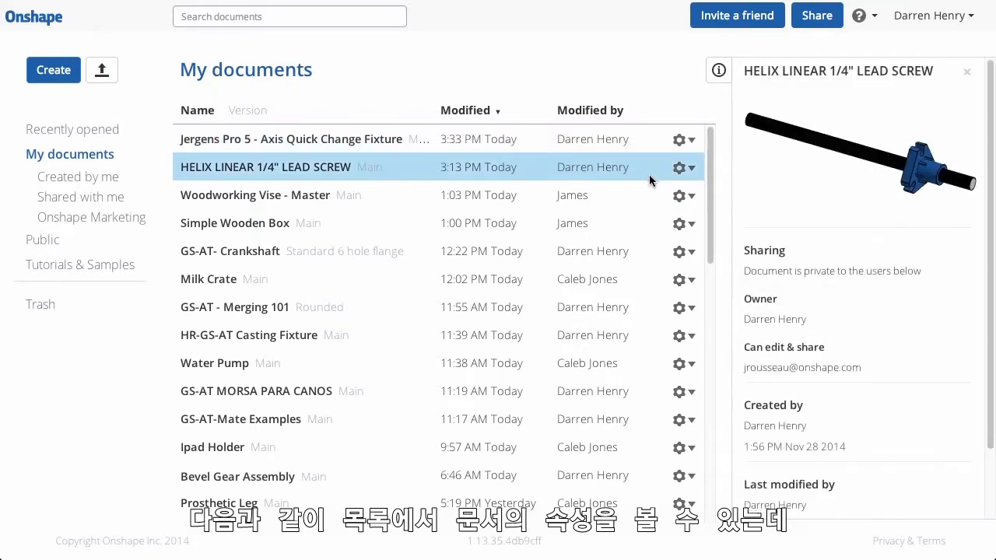
left_click(234, 224)
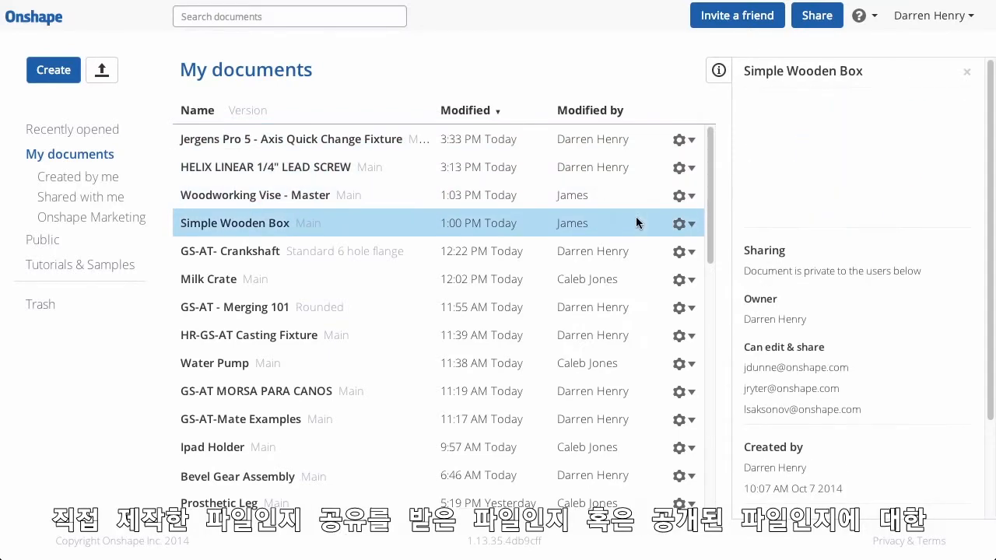
left_click(230, 250)
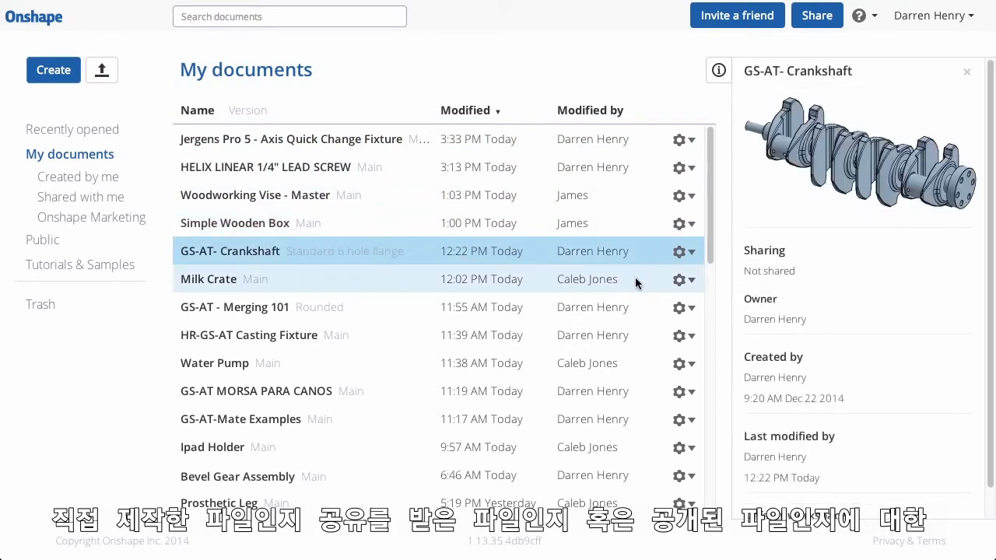
left_click(207, 279)
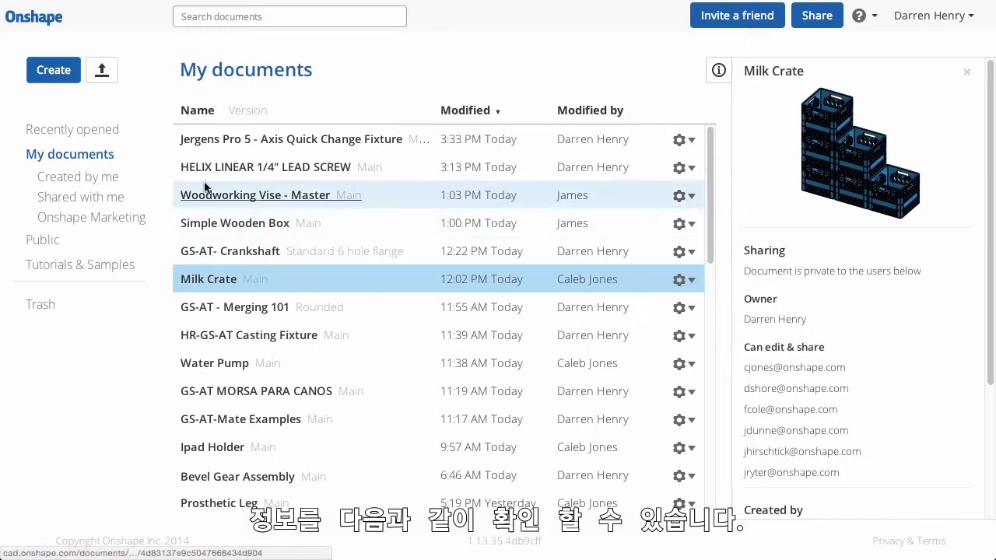
Filter the document list by Recently opened, Created by me, then Shared with me
left_click(72, 129)
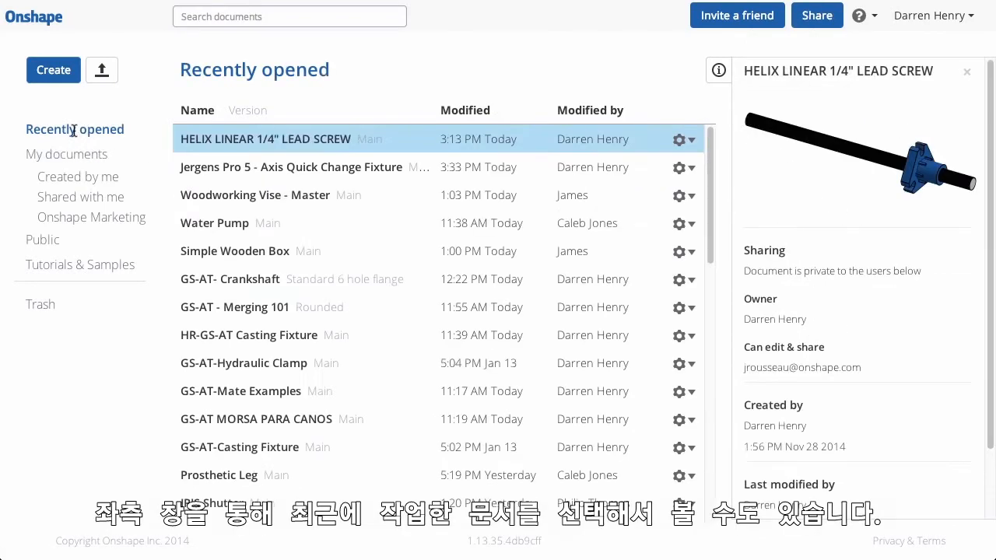
left_click(77, 176)
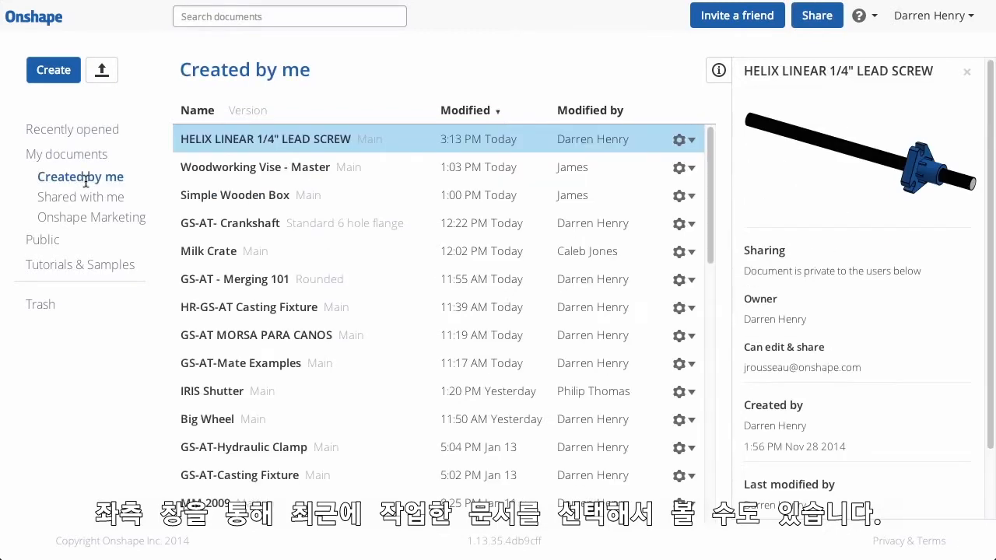
left_click(83, 196)
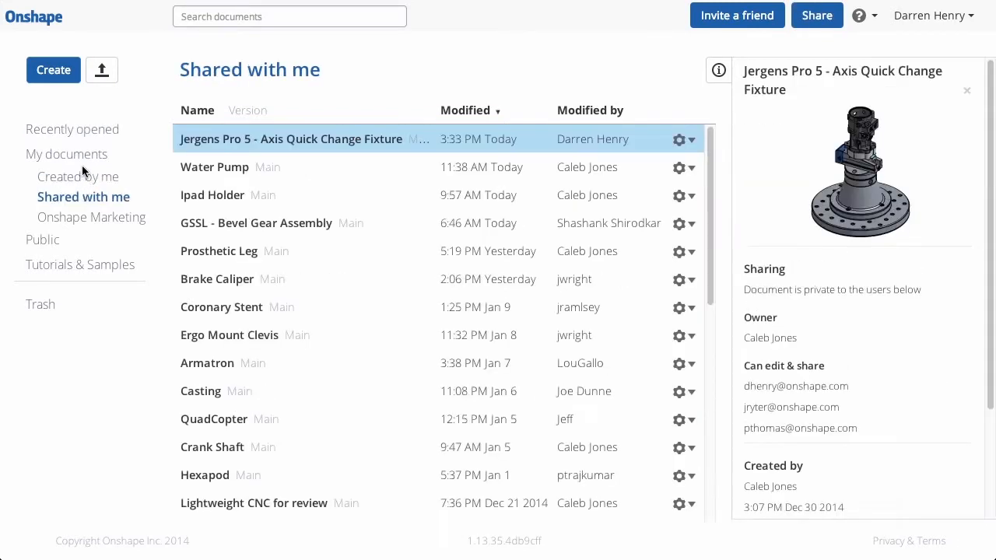
Search the documents for 'GS-AT' and preview the GS-AT-Mate Examples details
type("G")
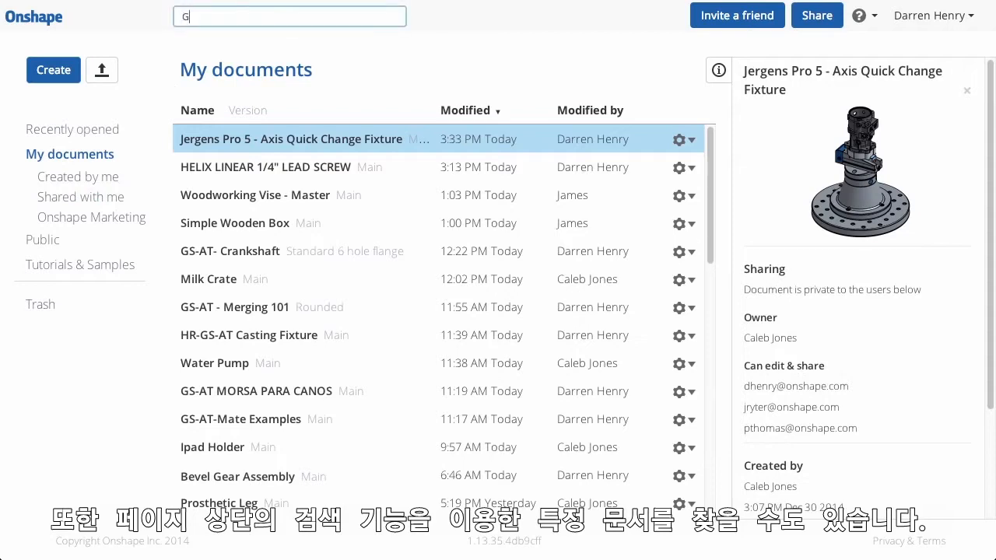
type("S-AT")
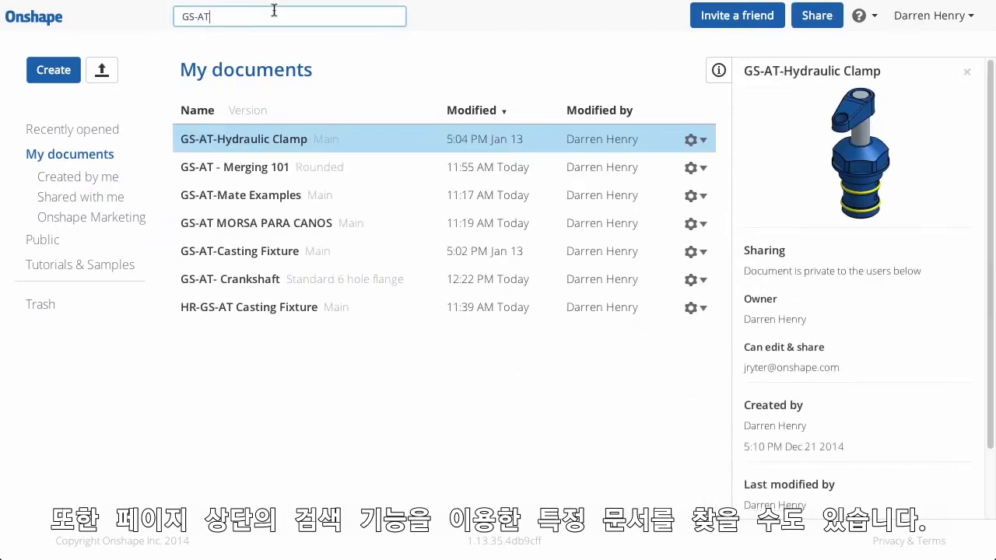
left_click(234, 166)
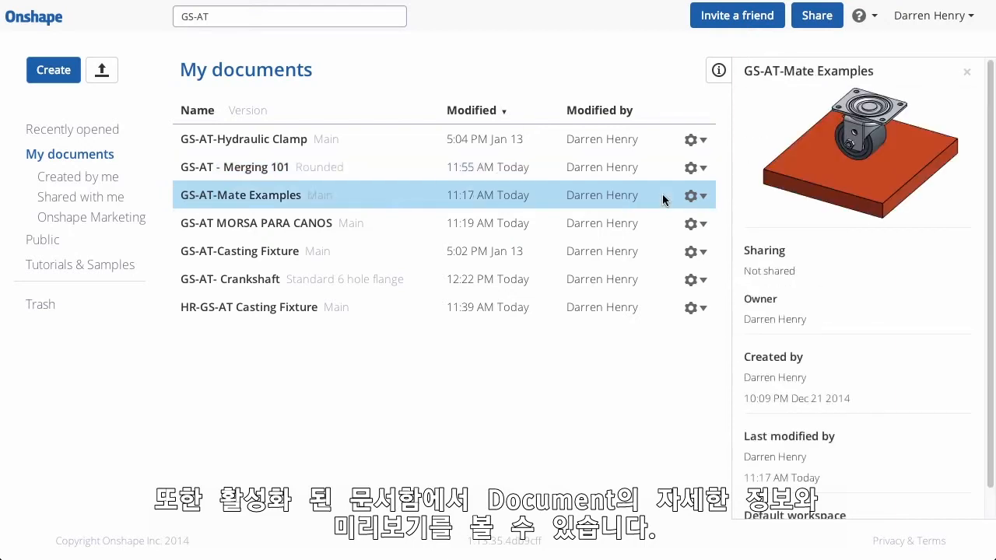
mouse_move(763, 321)
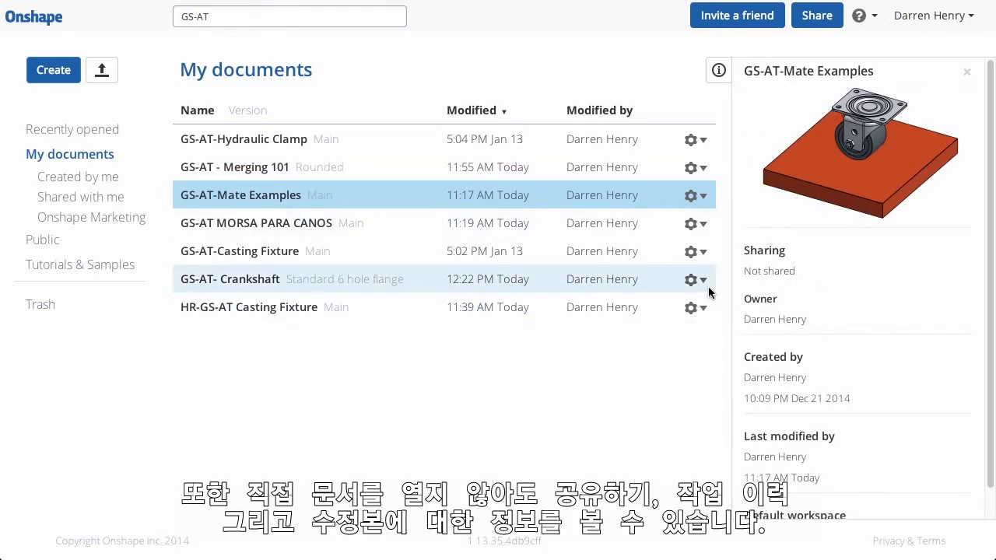
View GS-AT- Crankshaft's history and the Standard 6 hole flange workspace options
left_click(703, 279)
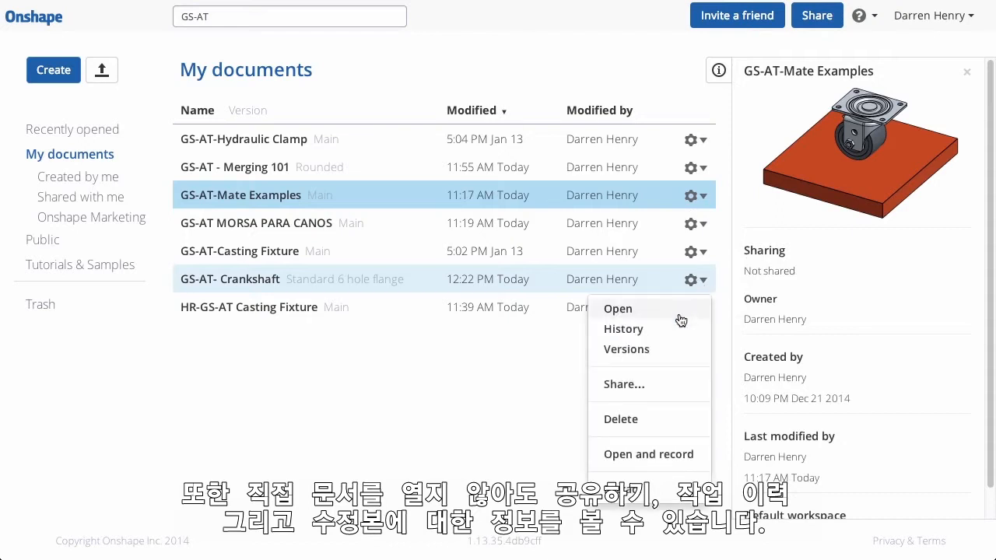
mouse_move(623, 329)
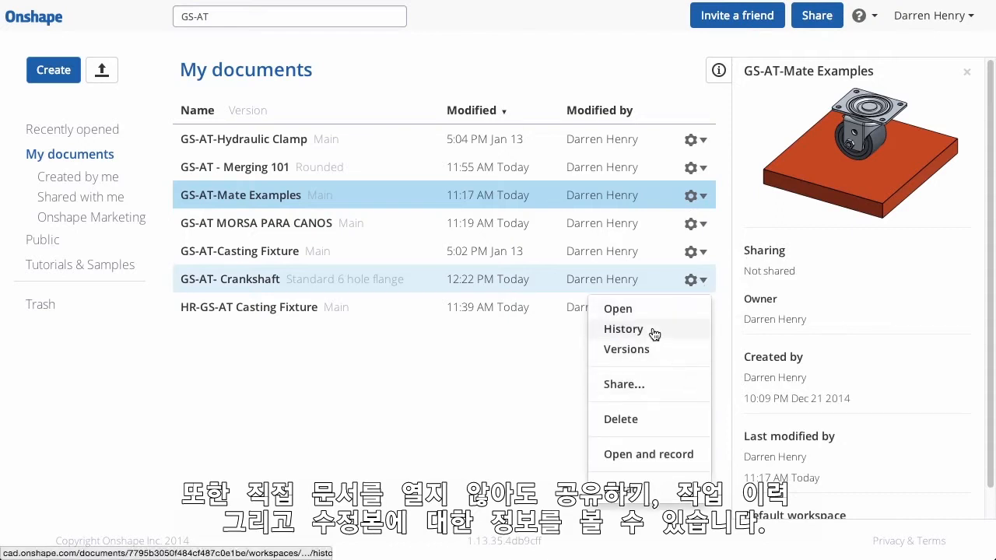
left_click(626, 350)
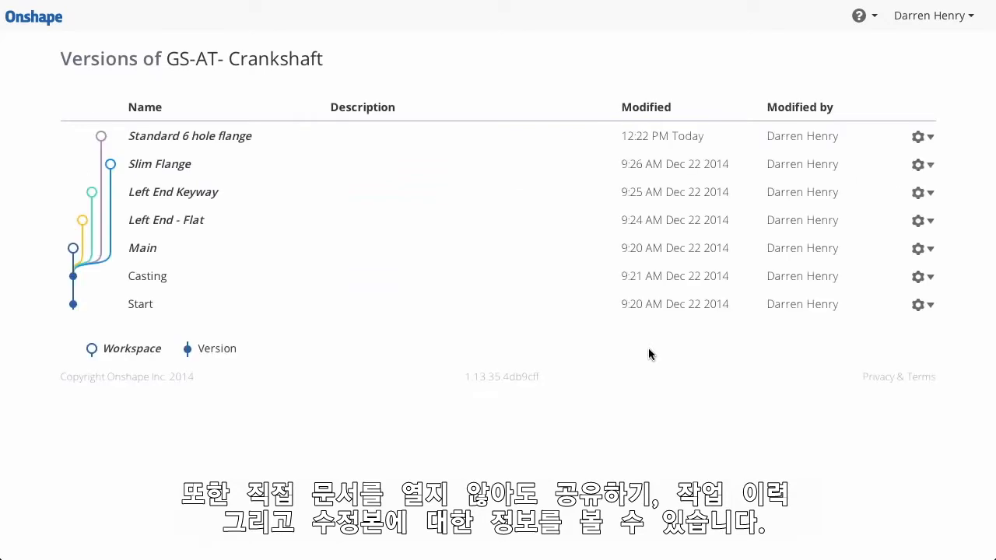
left_click(923, 136)
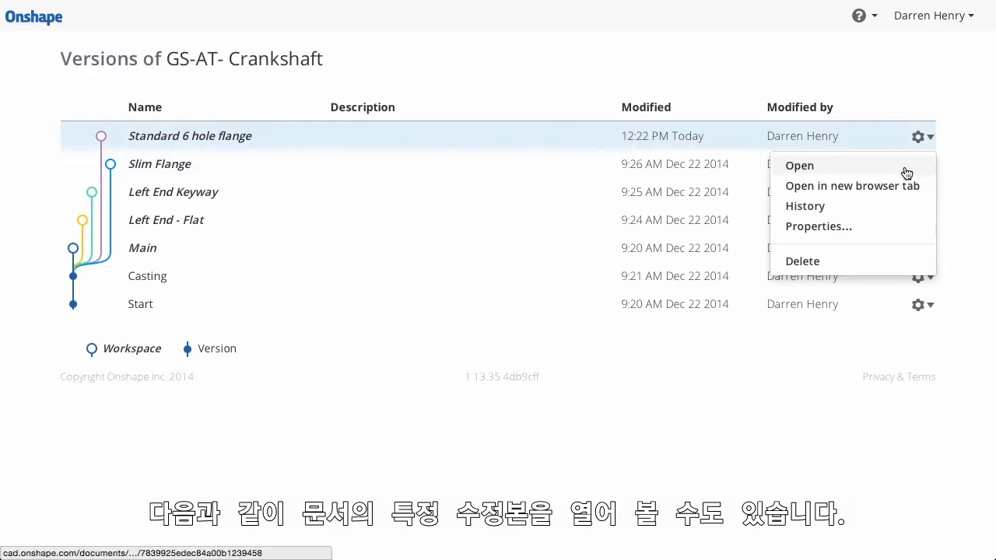
left_click(799, 165)
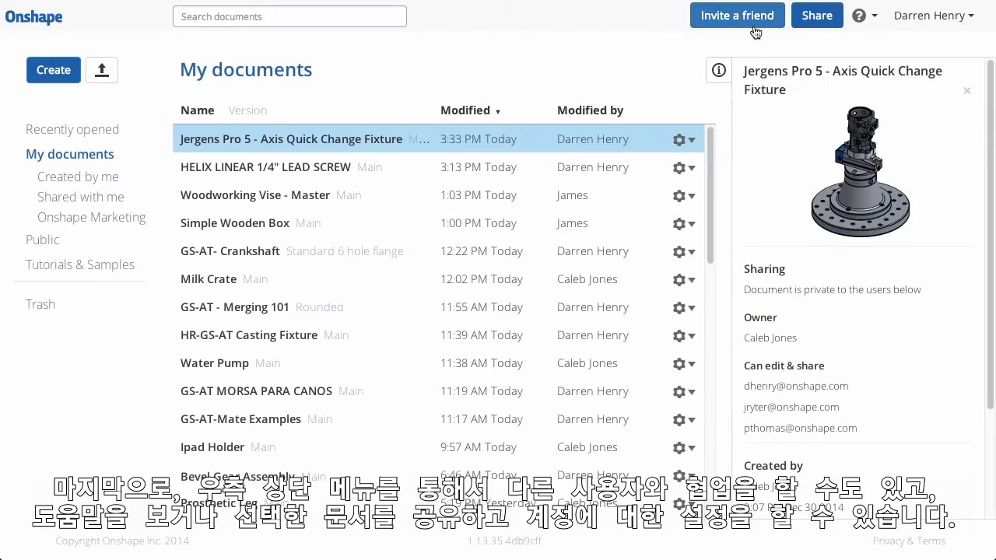
Open and close the help (?) topics, then show the user name account options
left_click(865, 14)
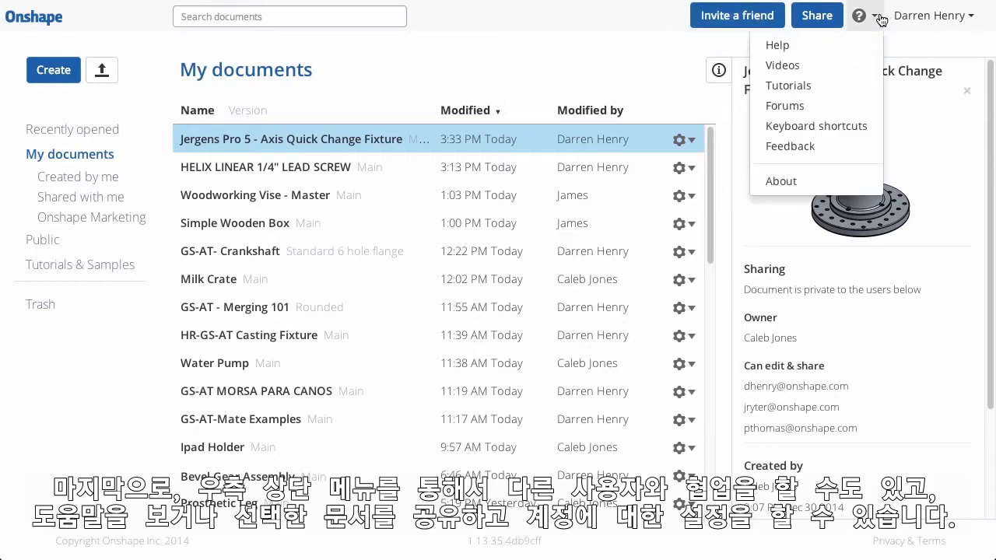
left_click(859, 14)
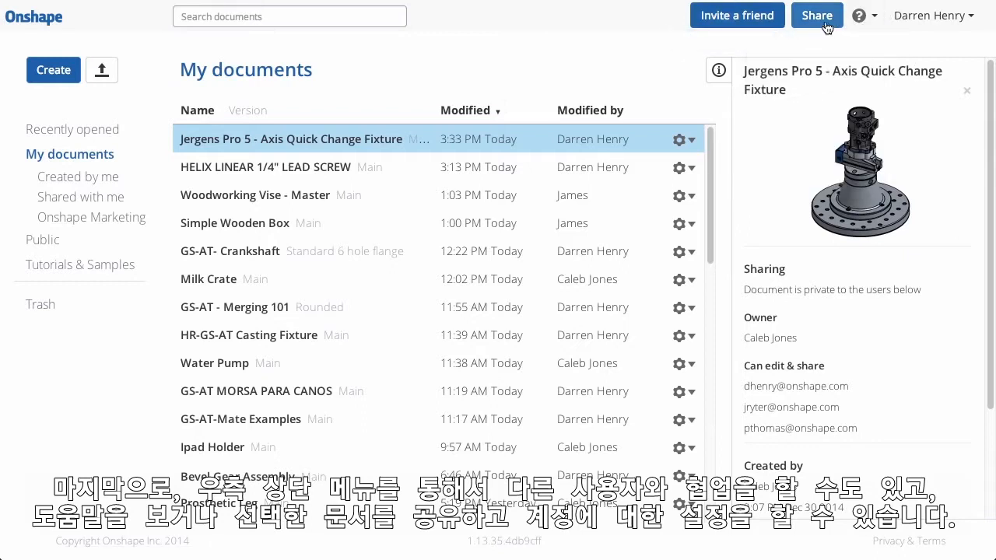
left_click(929, 15)
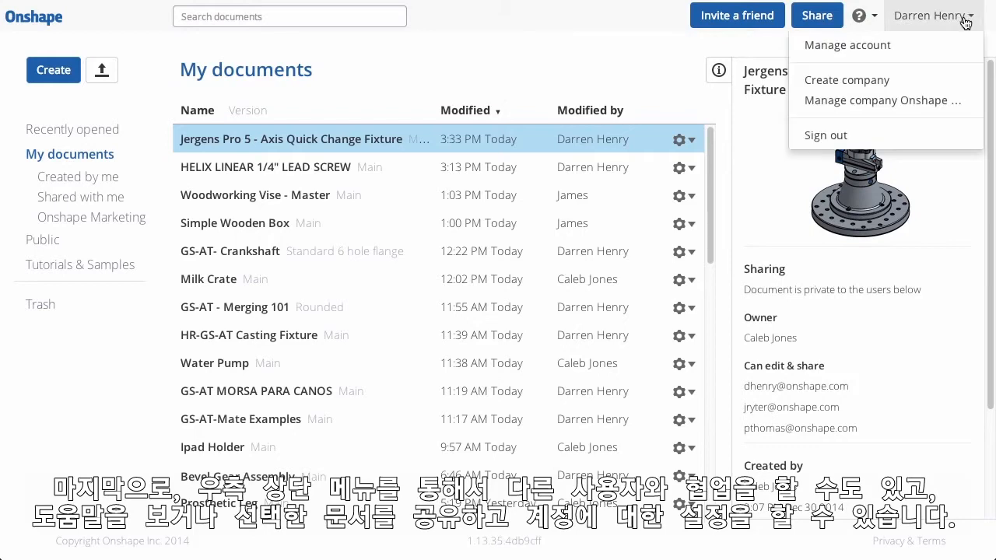
Browse Manage account's Security and Settings tabs and the Default length units list
left_click(846, 45)
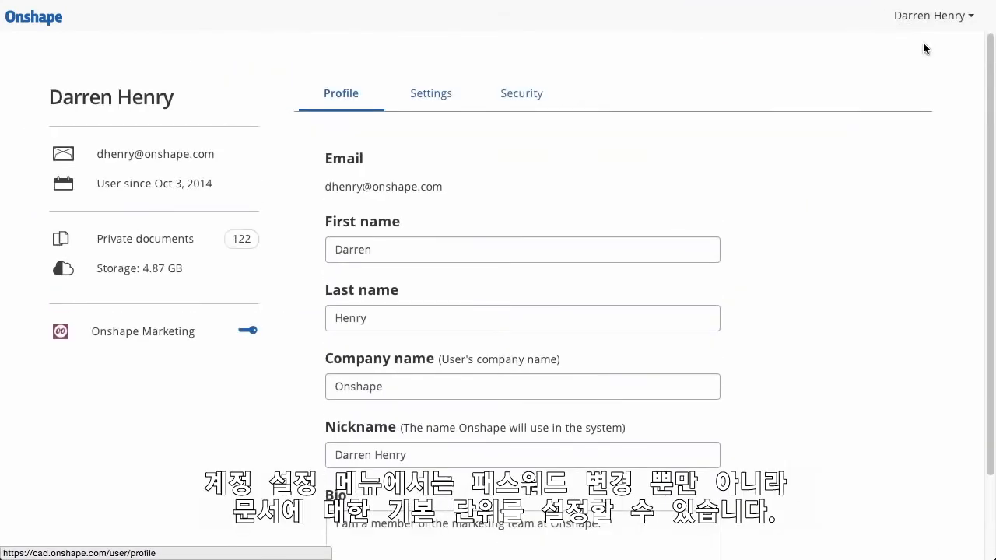
left_click(522, 93)
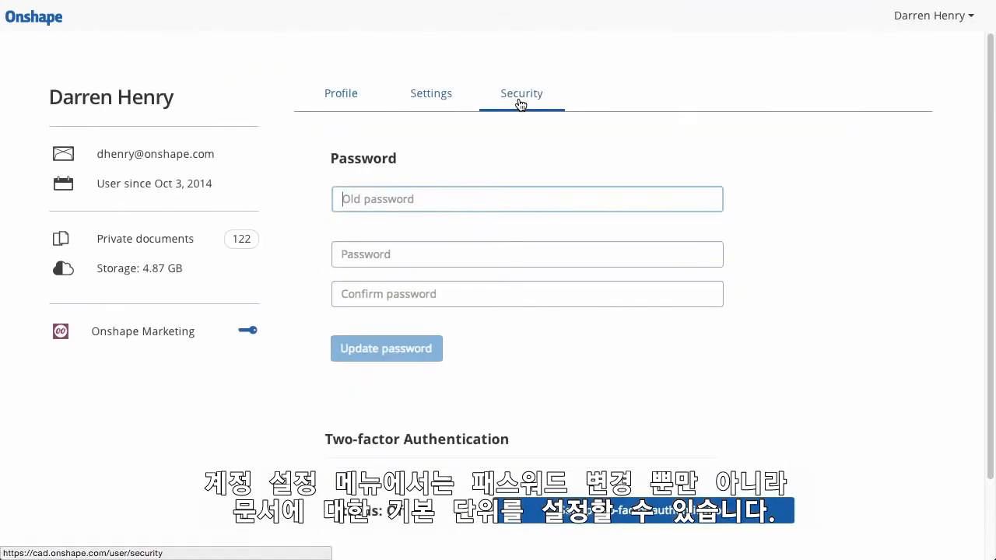
left_click(431, 93)
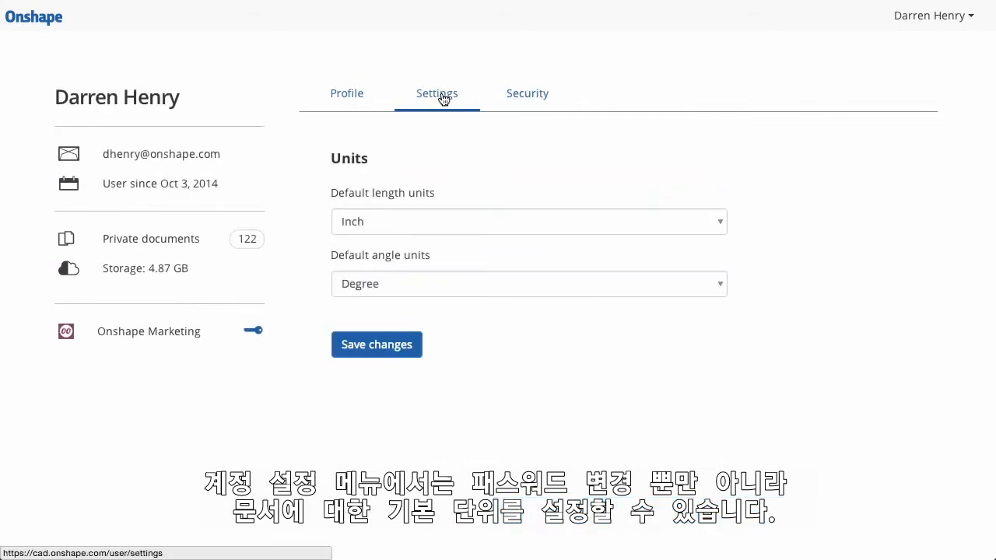
left_click(528, 221)
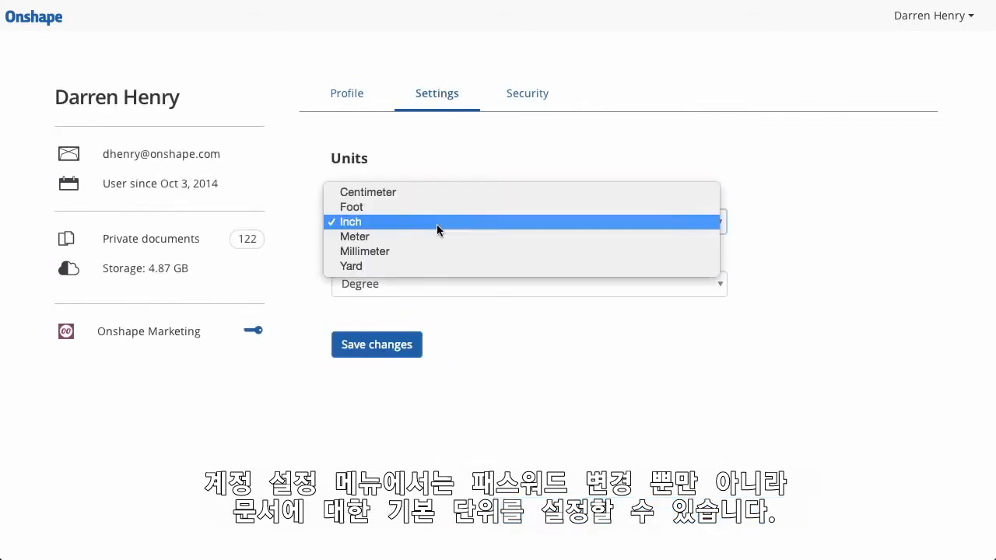
left_click(349, 222)
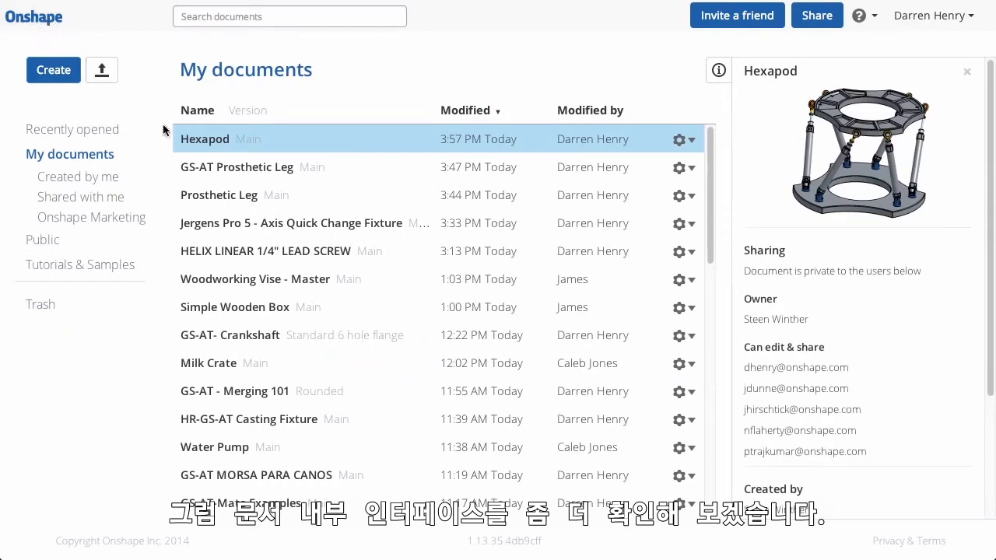
Open Hexapod, view Pneumatic Piston and Piston Assembly tabs, then return to Hexapod
double_click(205, 138)
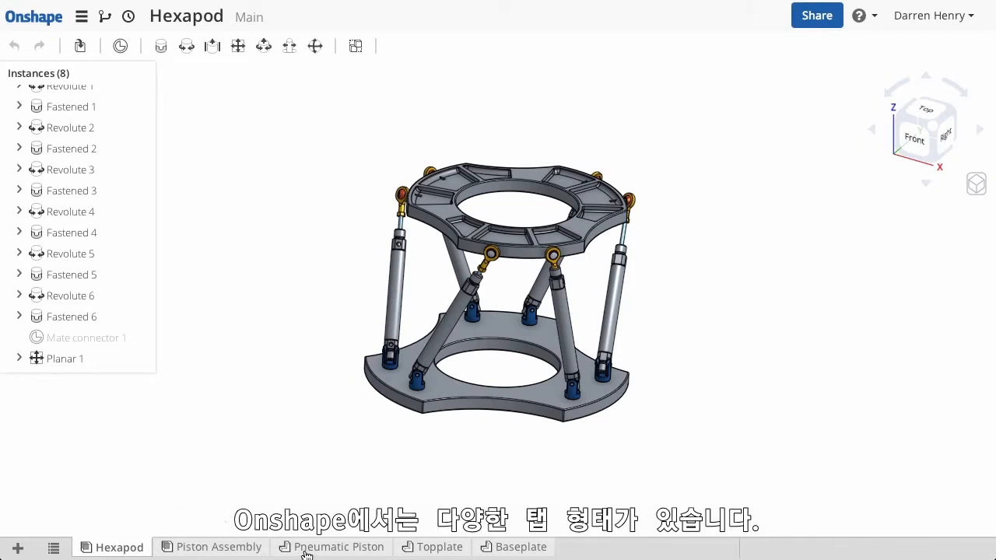
left_click(339, 546)
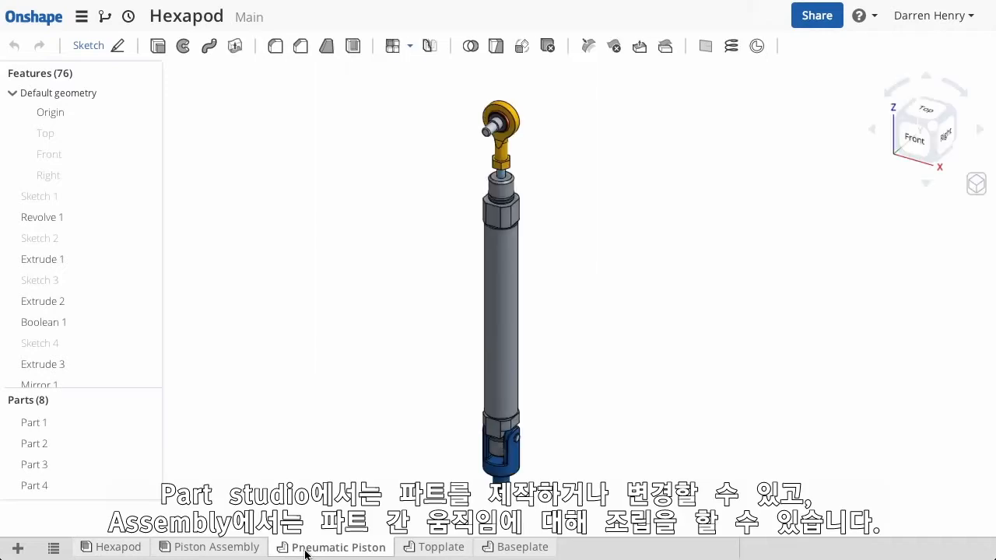
mouse_move(216, 553)
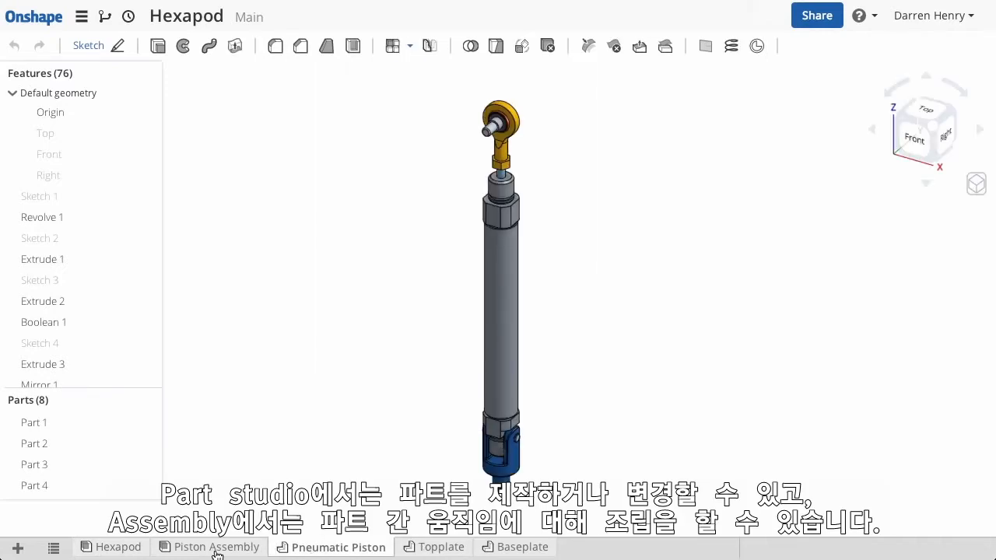
left_click(215, 546)
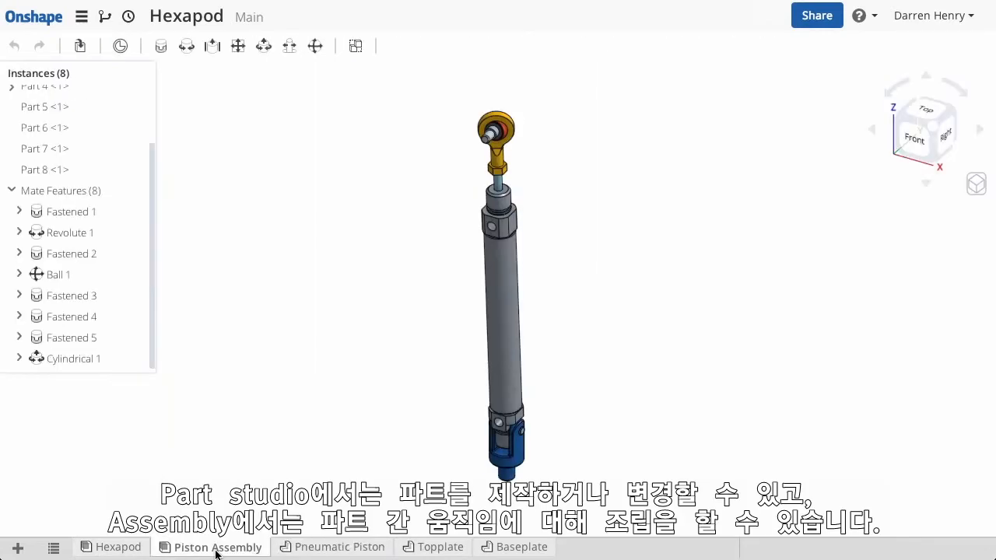
left_click(118, 546)
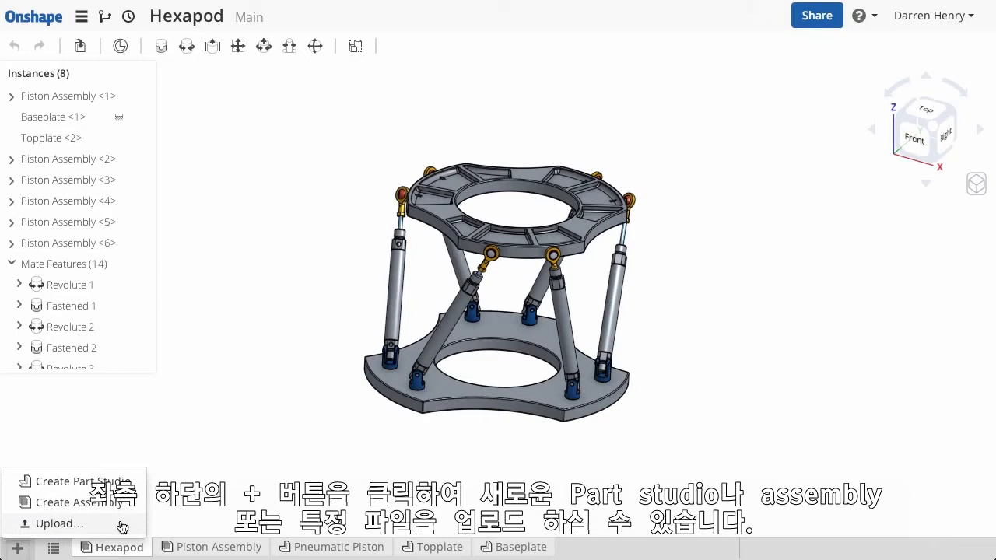
left_click(17, 547)
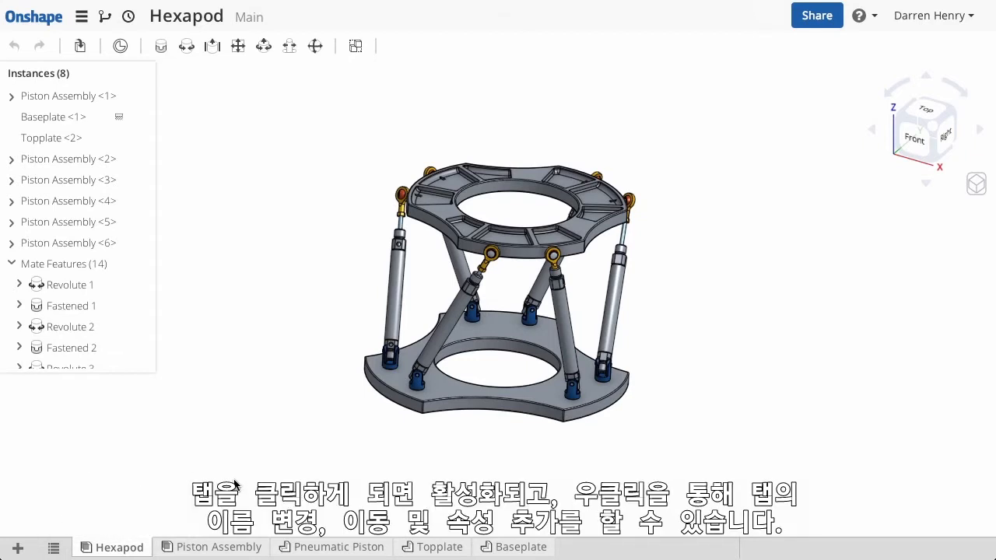
left_click(217, 547)
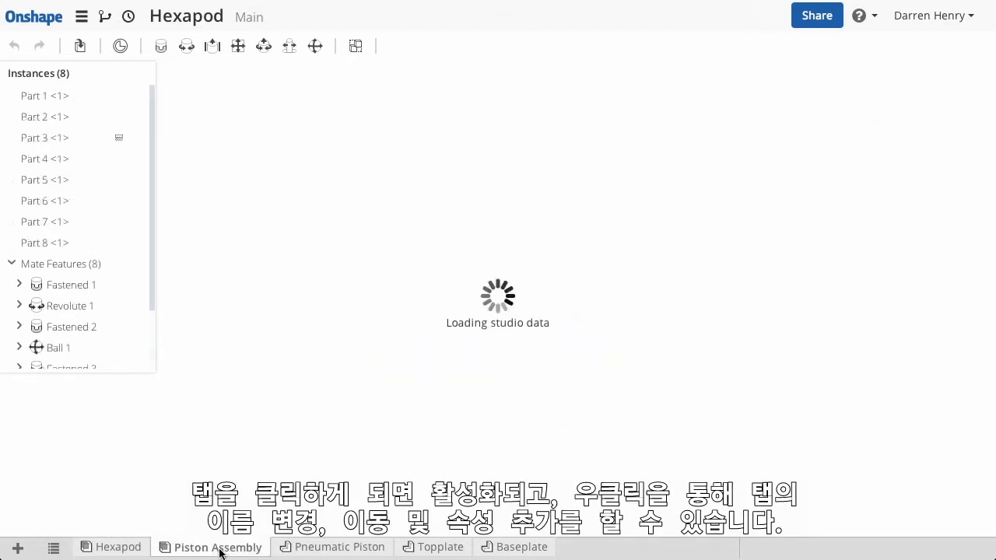
left_click(118, 547)
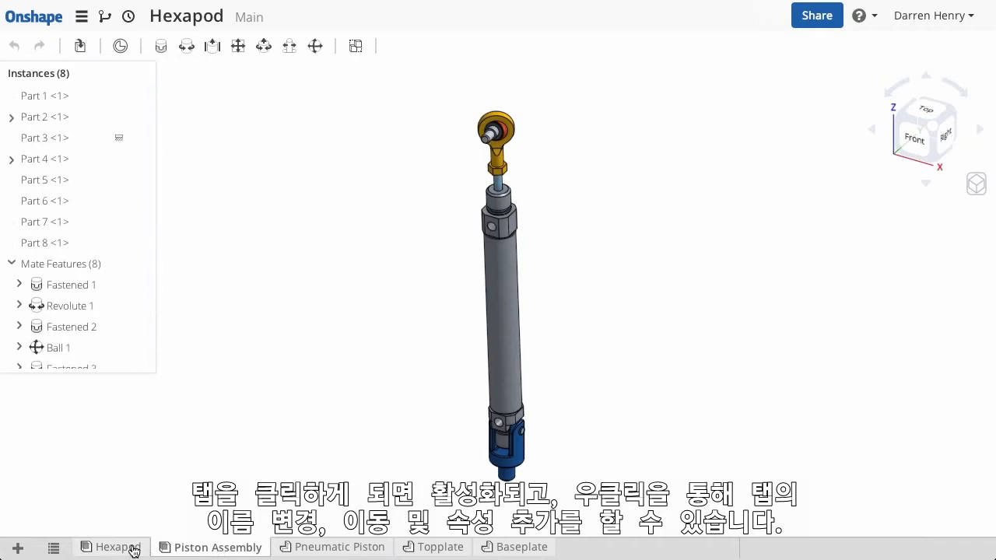
right_click(115, 547)
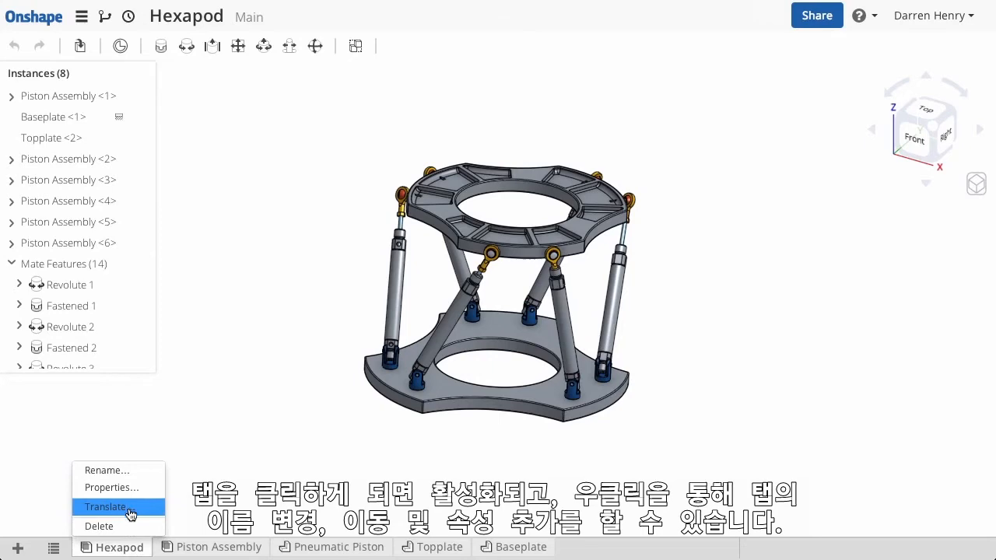
mouse_move(109, 488)
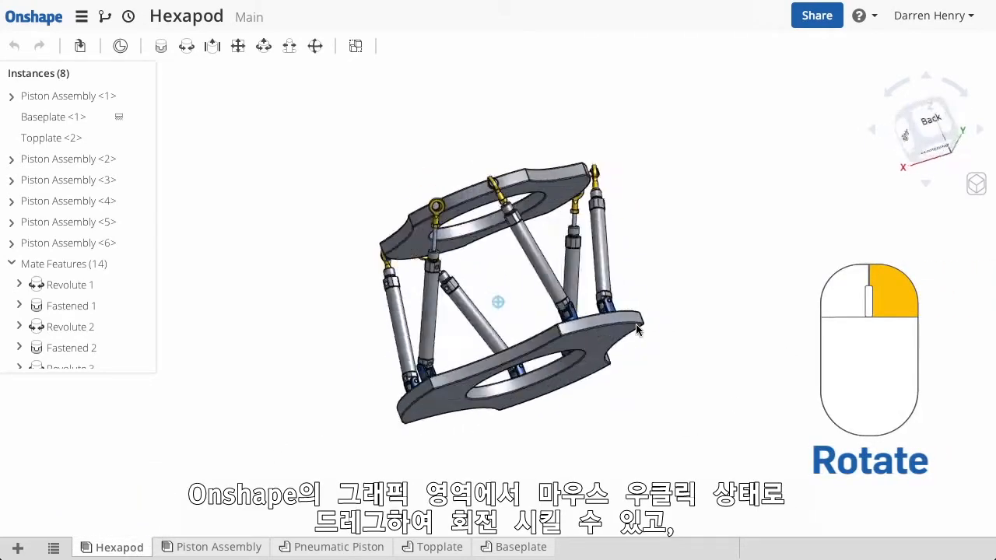
left_click_drag(638, 327, 467, 292)
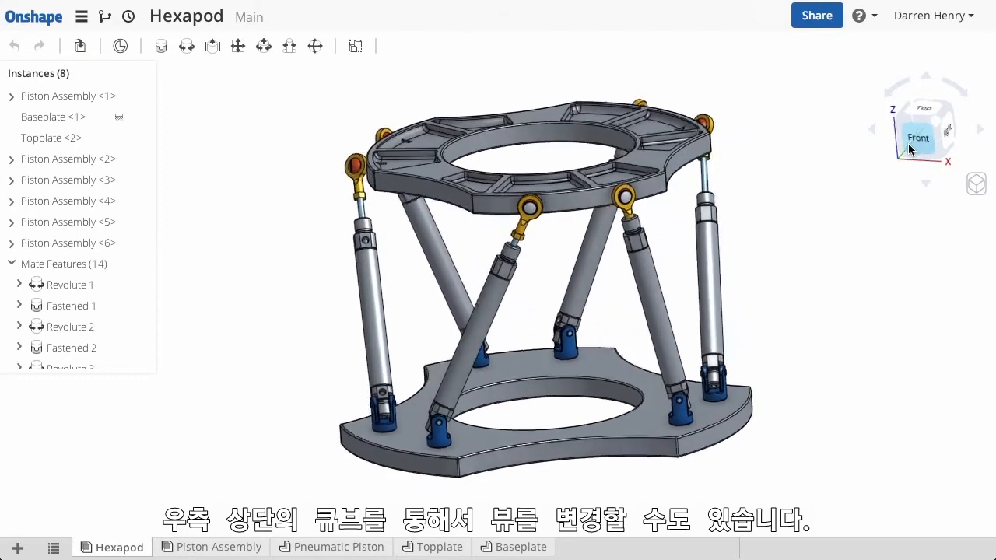
left_click(917, 138)
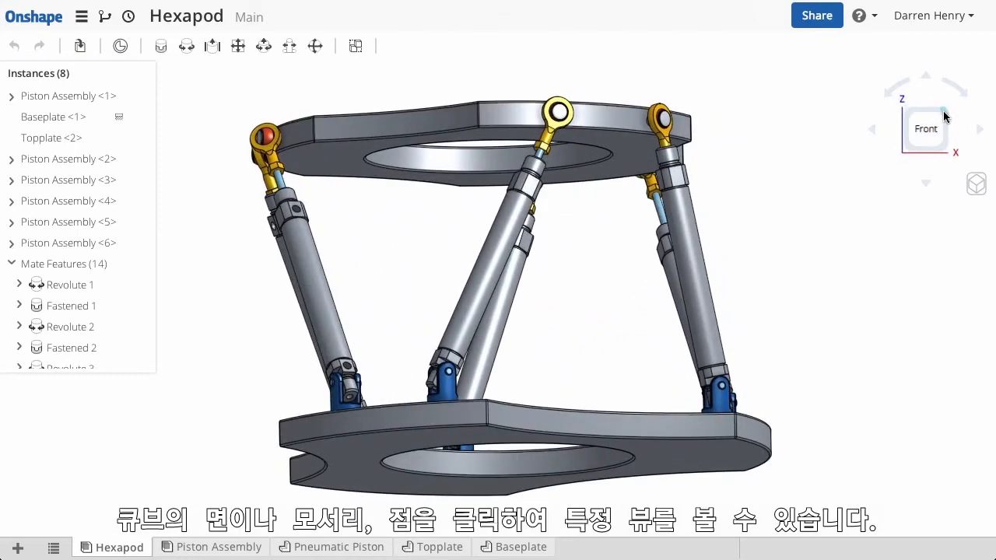
left_click(955, 129)
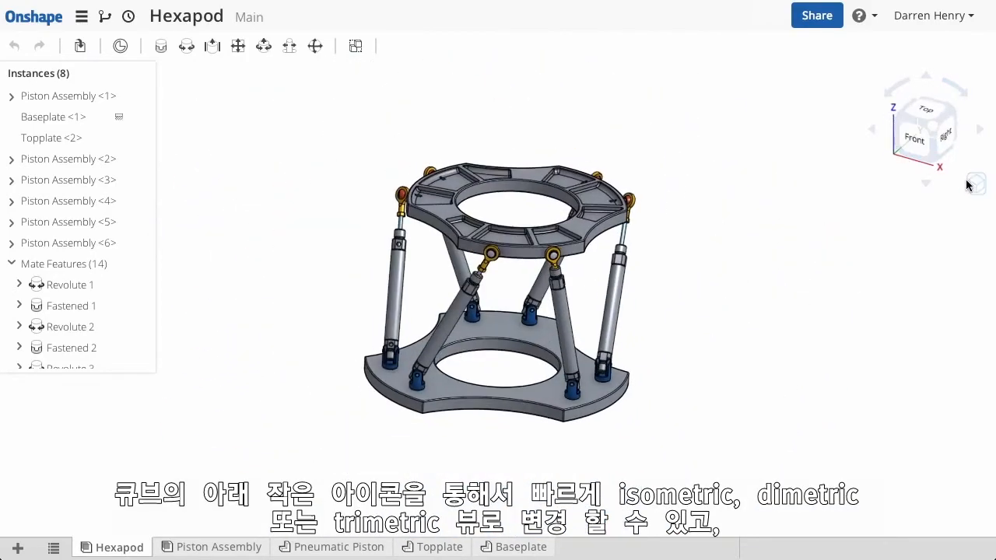
left_click(975, 183)
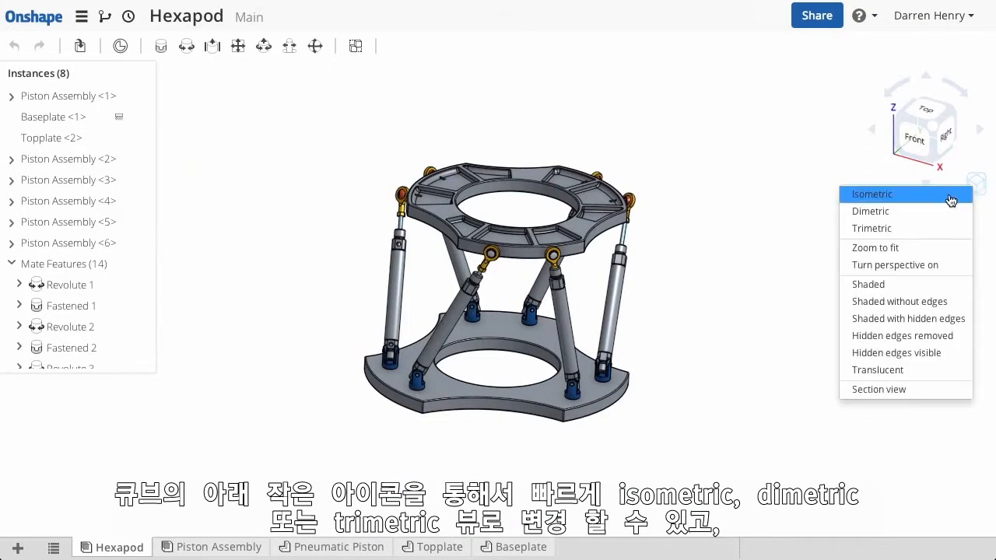
mouse_move(904, 265)
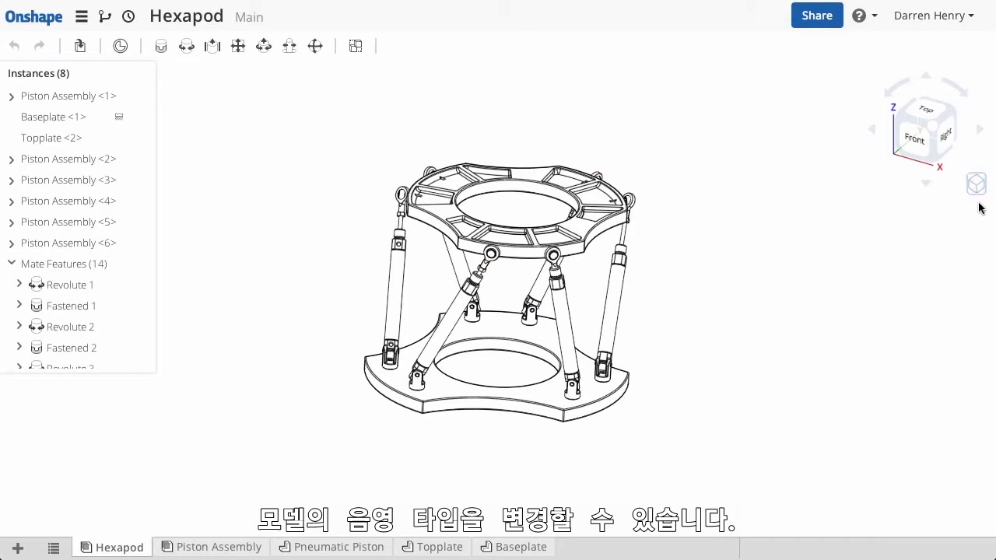
left_click(975, 184)
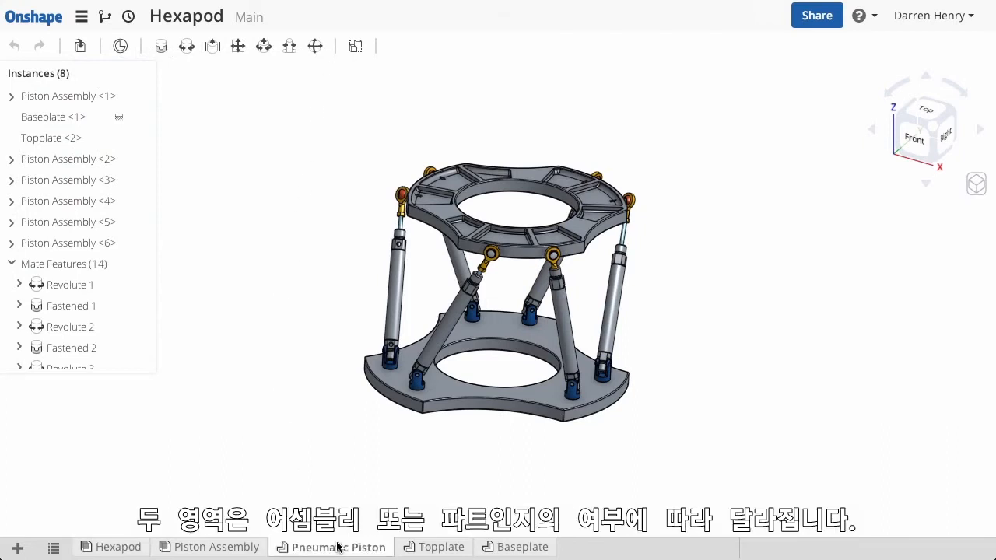
left_click(338, 546)
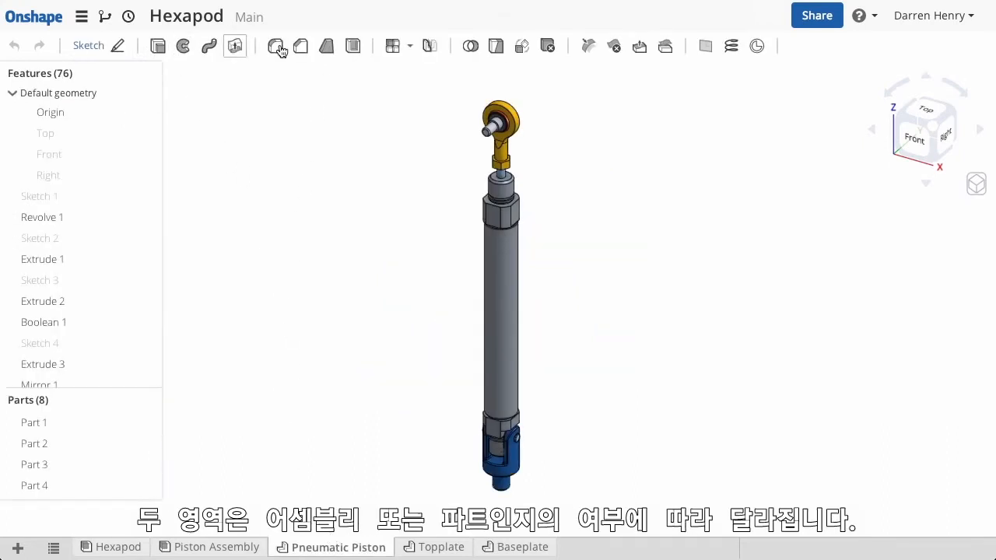
right_click(39, 196)
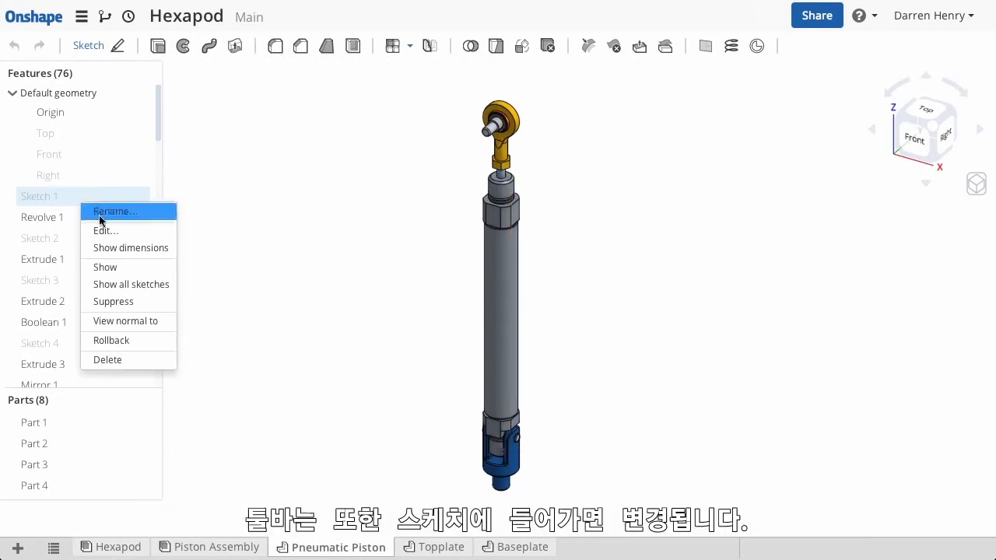
left_click(105, 230)
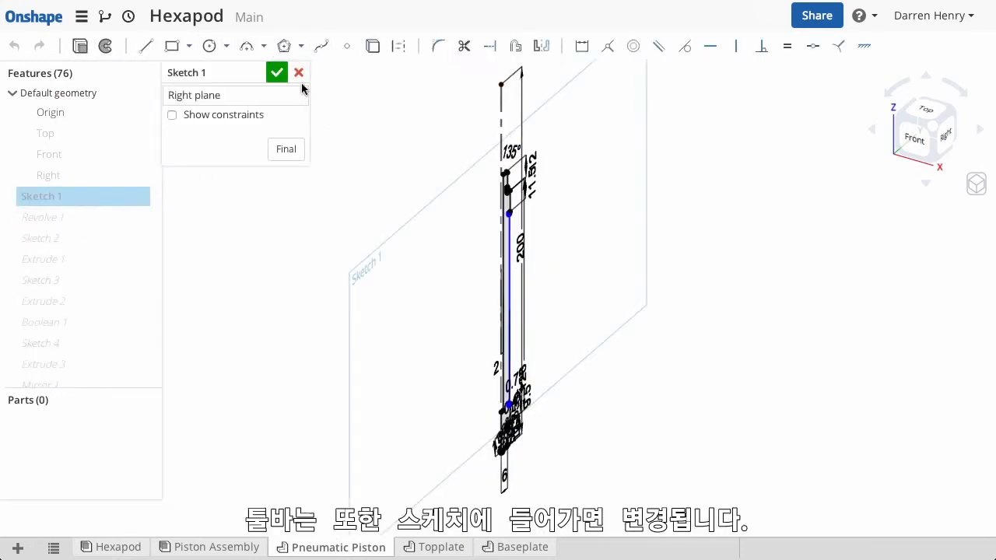
left_click(277, 72)
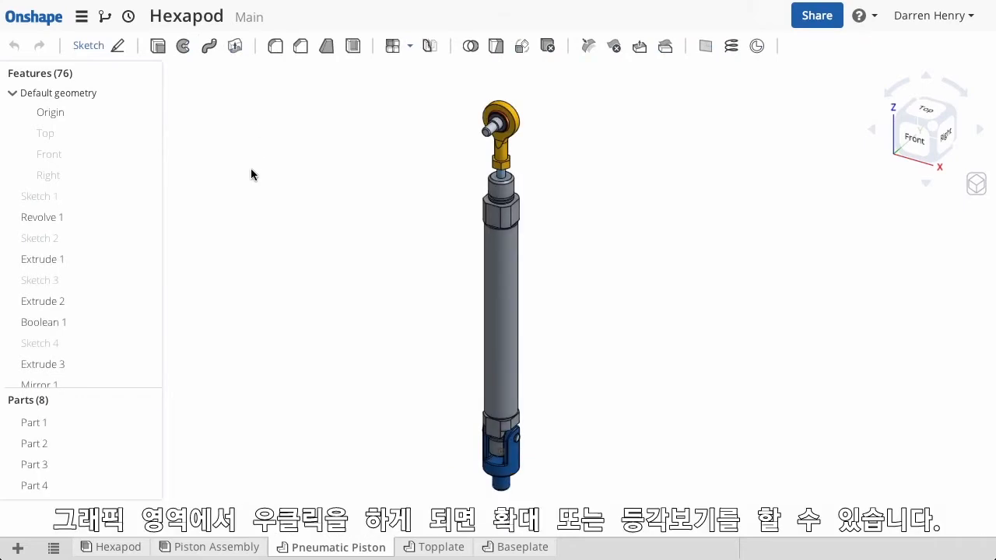
right_click(252, 174)
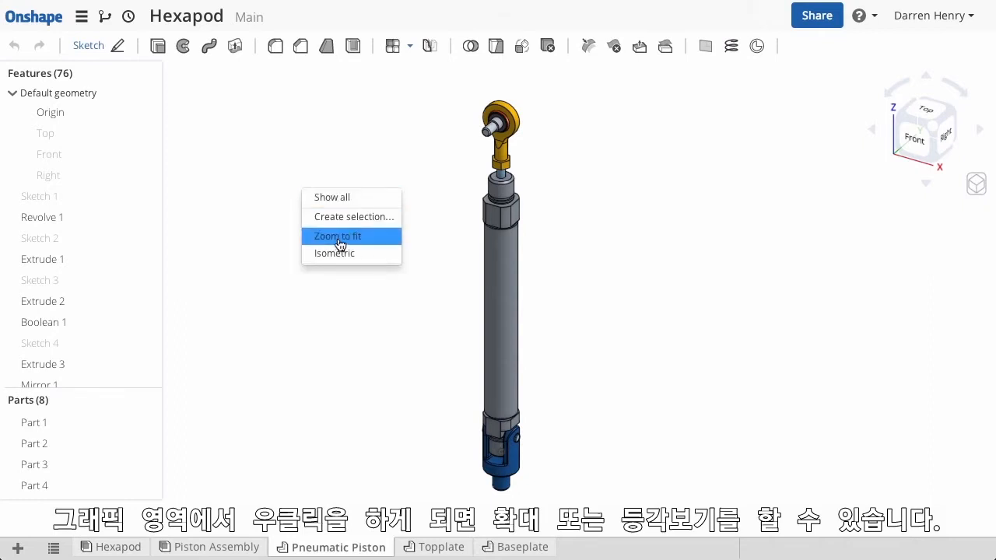
mouse_move(247, 169)
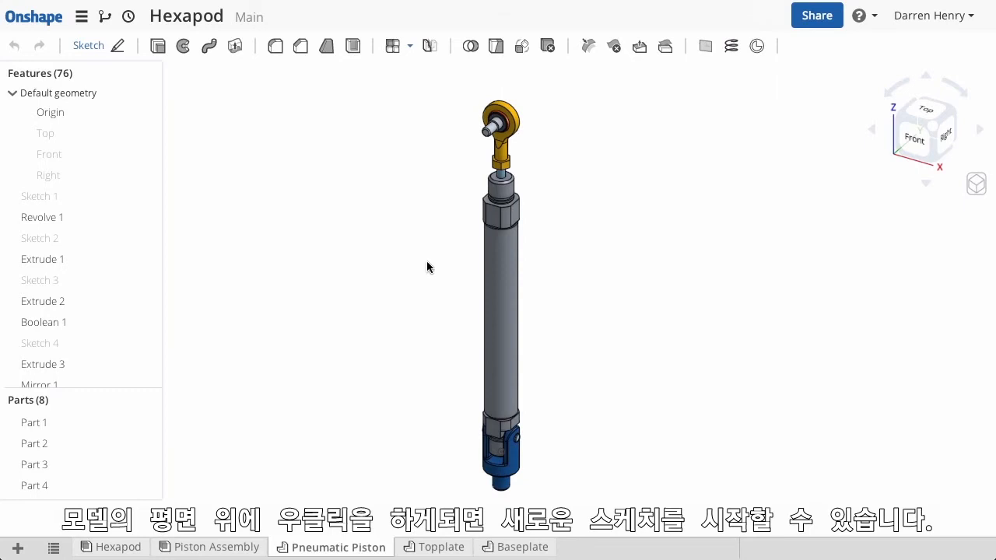
right_click(459, 210)
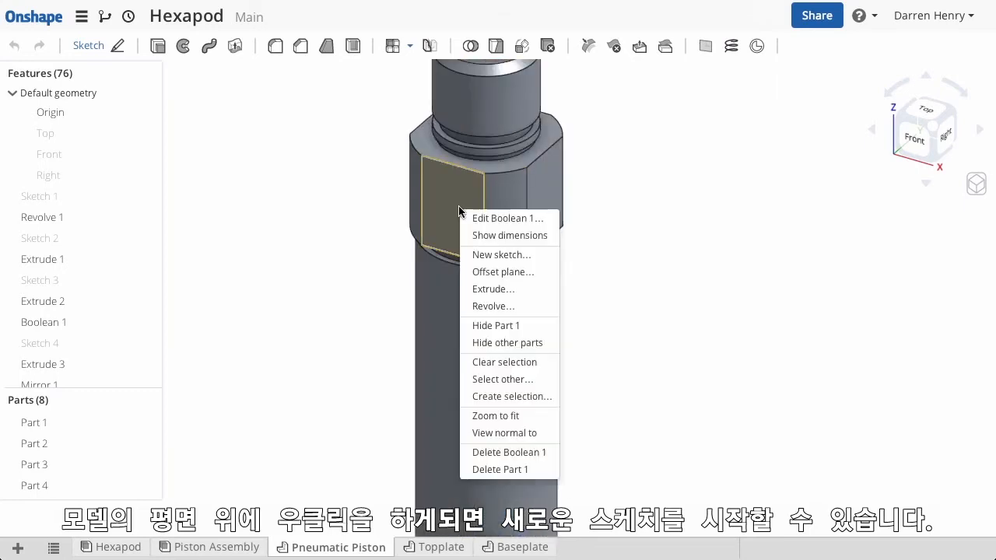
mouse_move(501, 254)
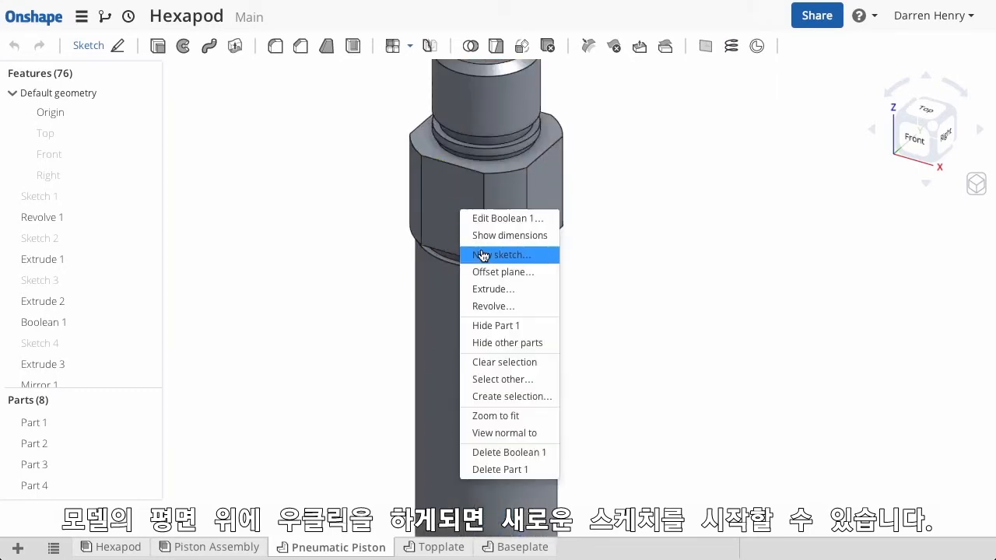
mouse_move(394, 223)
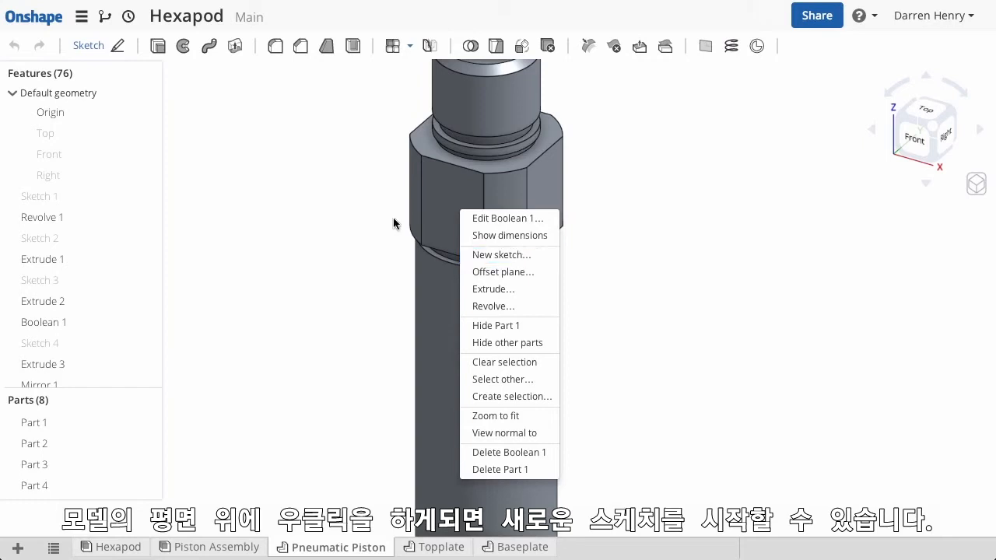
right_click(42, 217)
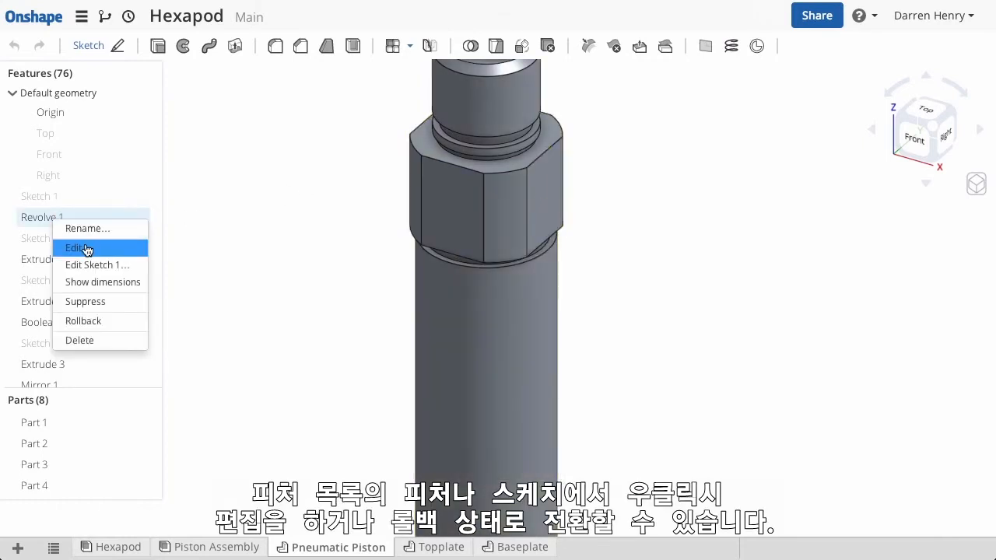
mouse_move(107, 325)
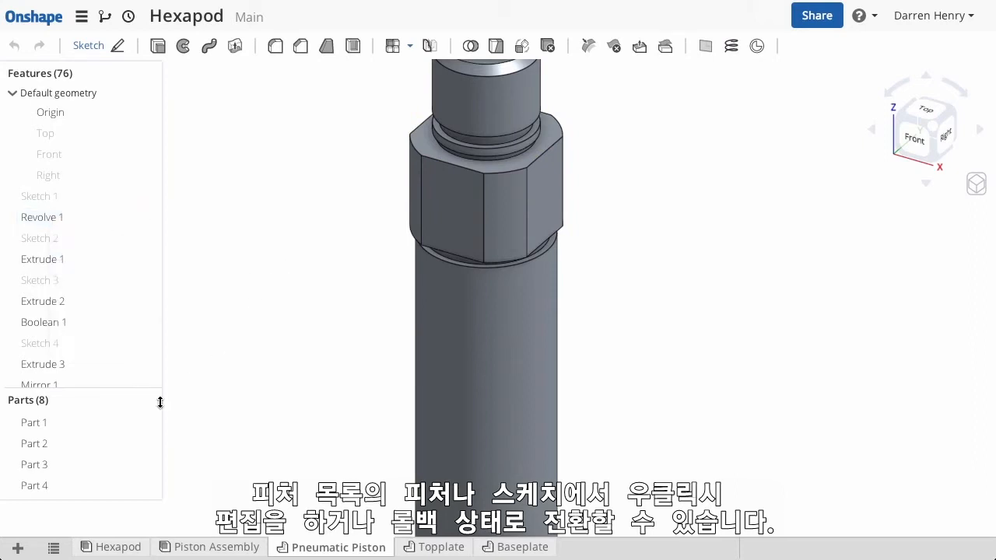
right_click(33, 423)
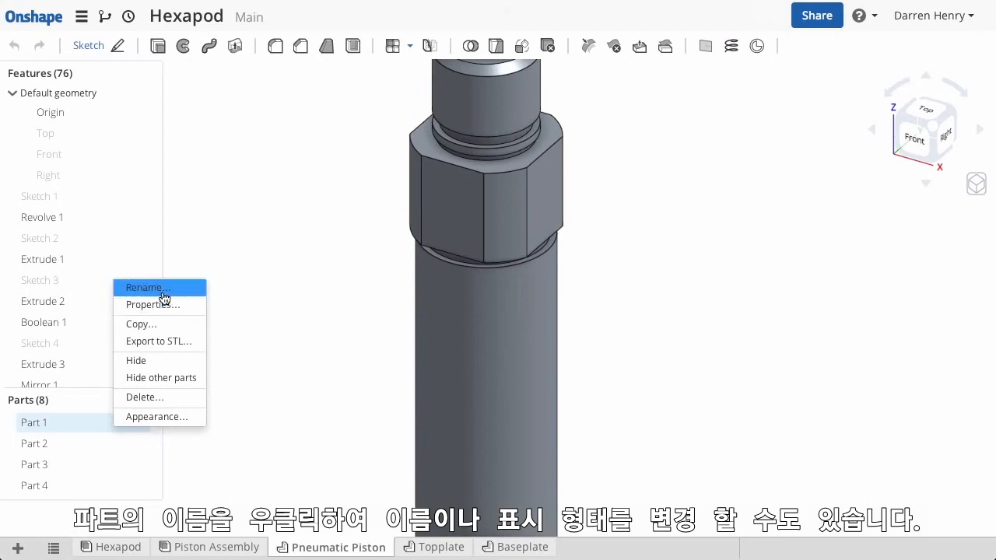
mouse_move(177, 422)
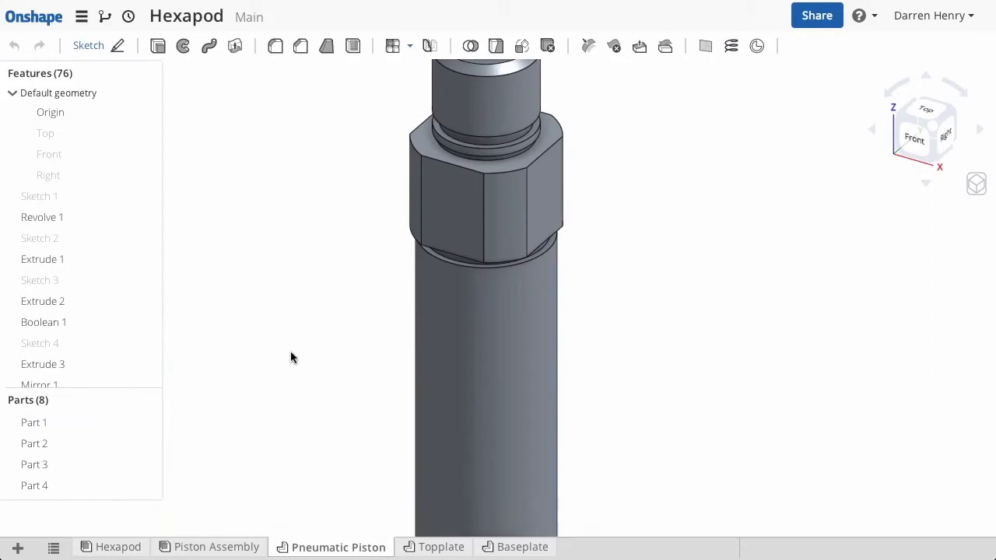
mouse_move(273, 349)
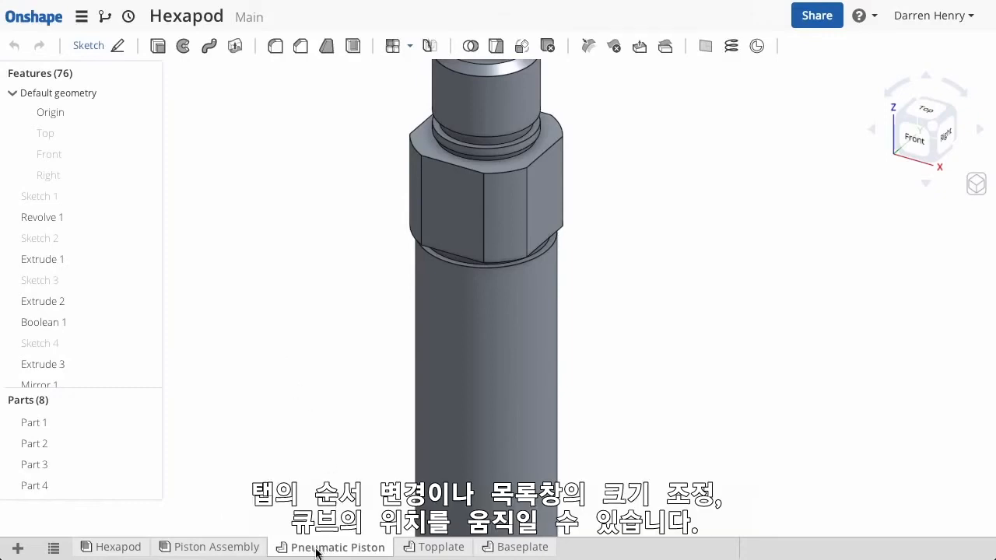
Move the Pneumatic Piston tab to sit right after Hexapod
left_click_drag(331, 546, 206, 547)
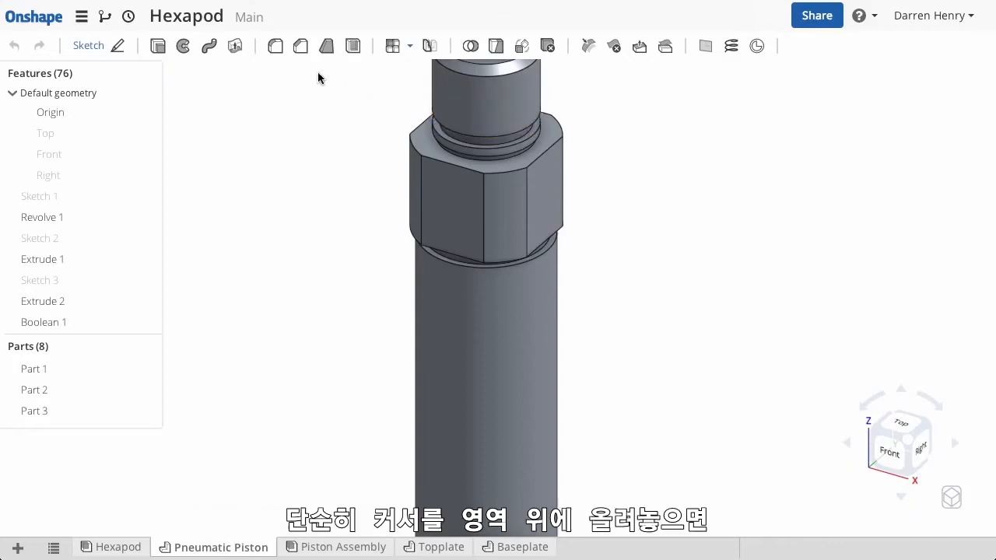
mouse_move(275, 46)
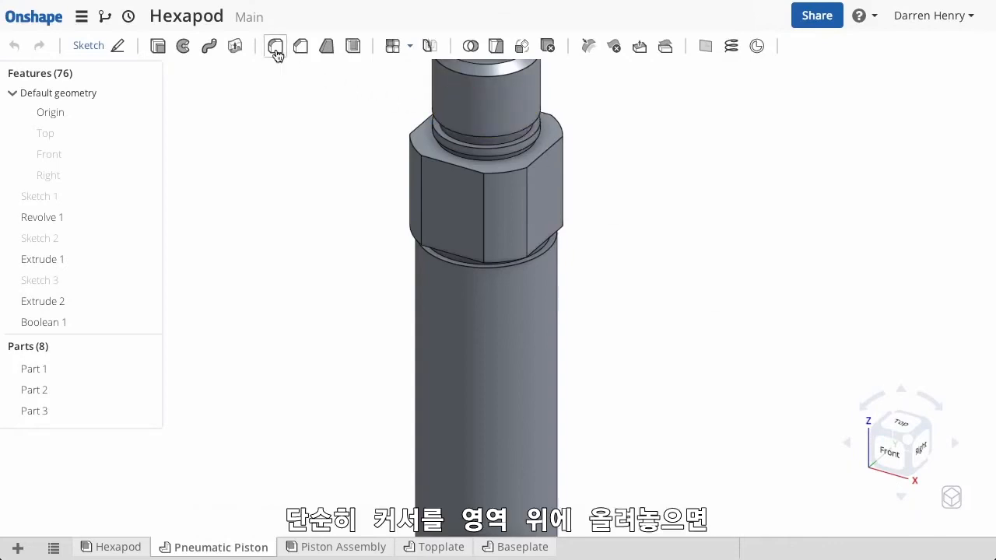
mouse_move(274, 46)
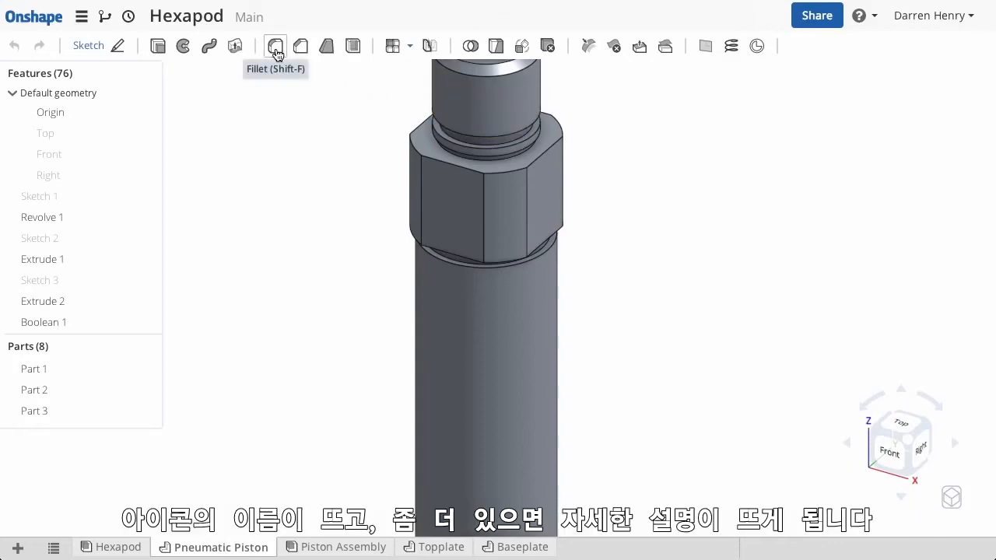
mouse_move(274, 45)
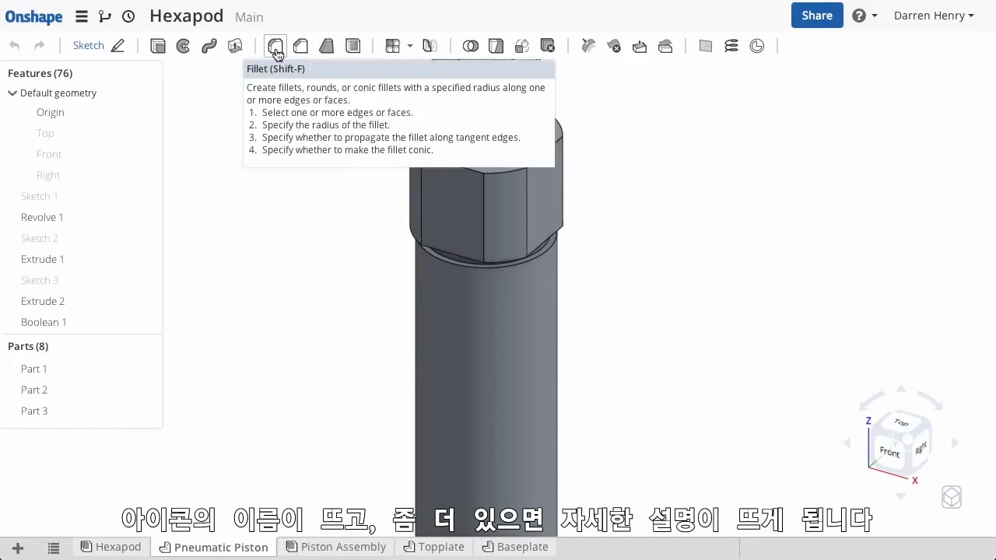
Read the Fillet tool tooltip and start the Fillet 4 feature
left_click(274, 46)
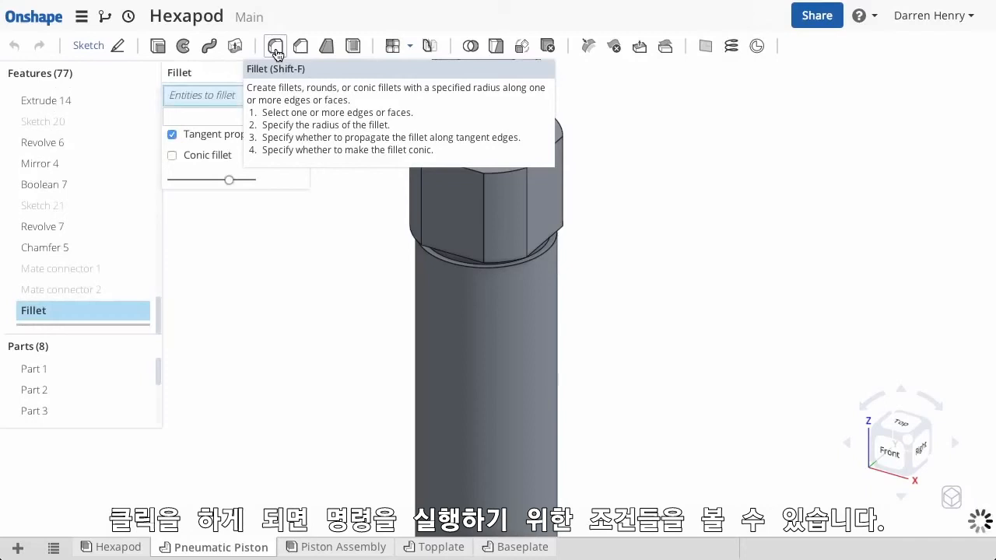
left_click(274, 46)
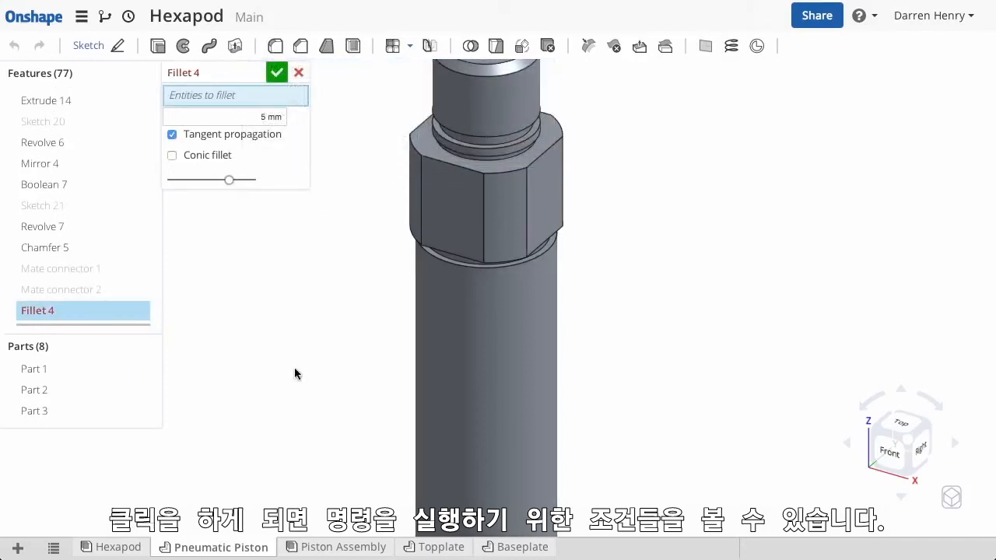
mouse_move(257, 257)
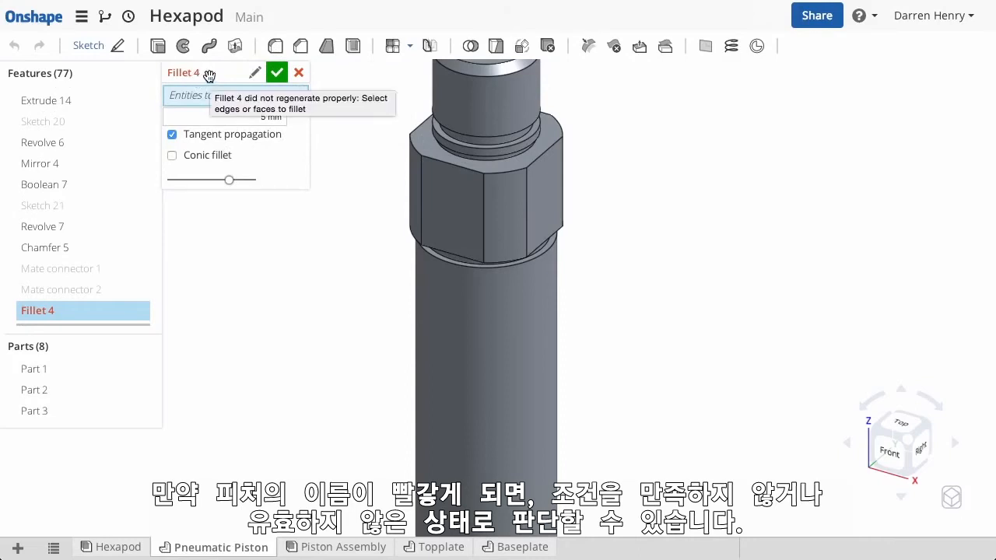
mouse_move(376, 159)
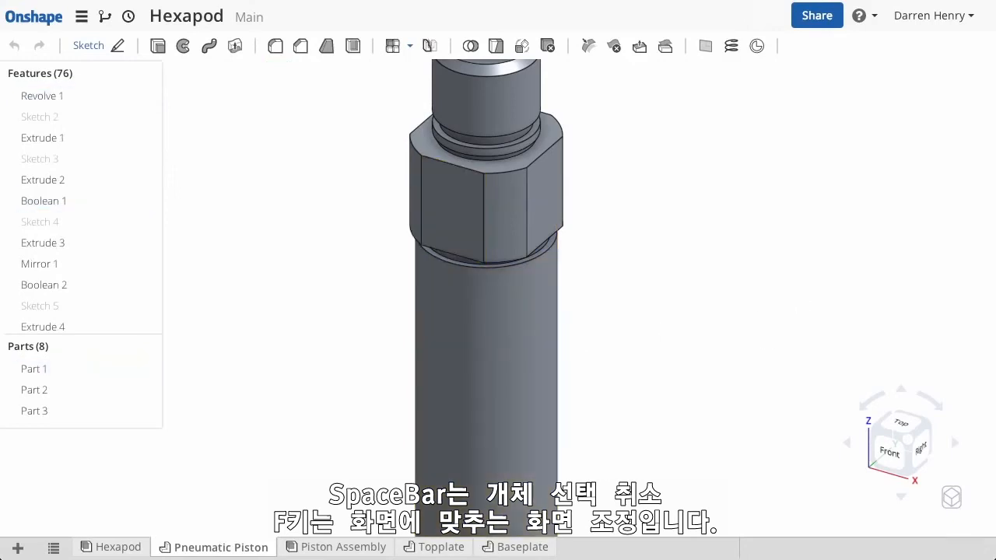
mouse_move(676, 242)
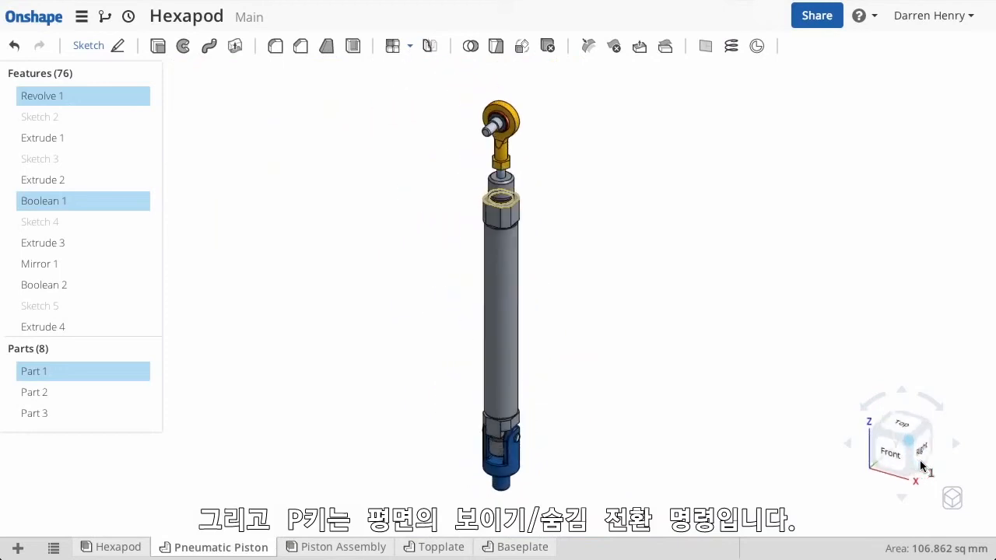
Clear the current selection in the Pneumatic Piston part studio
key("p")
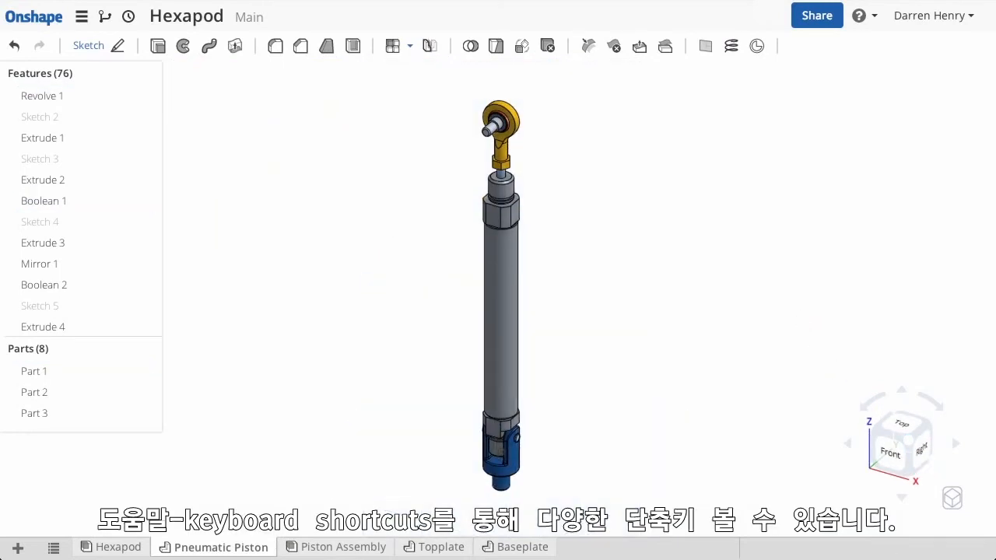
mouse_move(871, 86)
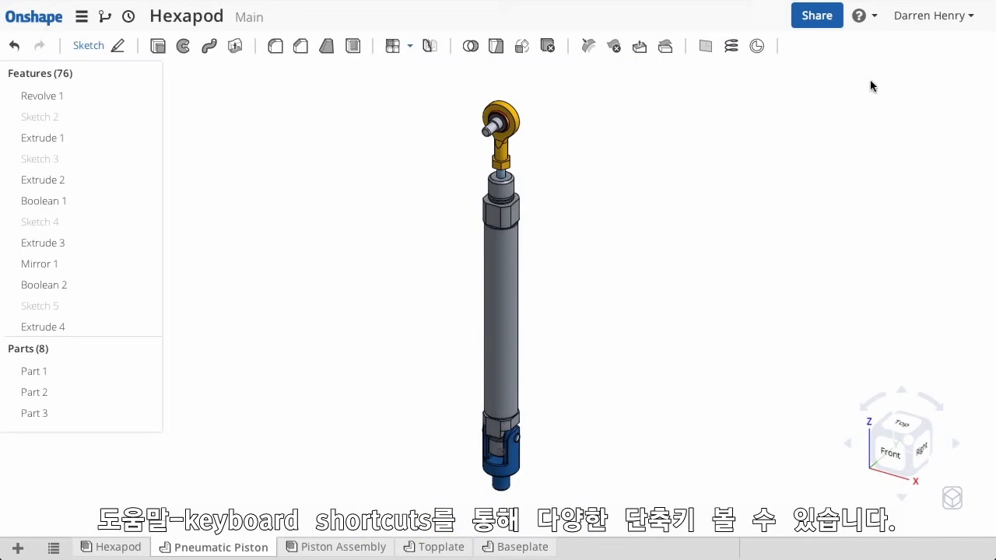
Show the Keyboard shortcuts reference from the help menu over the Pneumatic Piston part studio
left_click(858, 14)
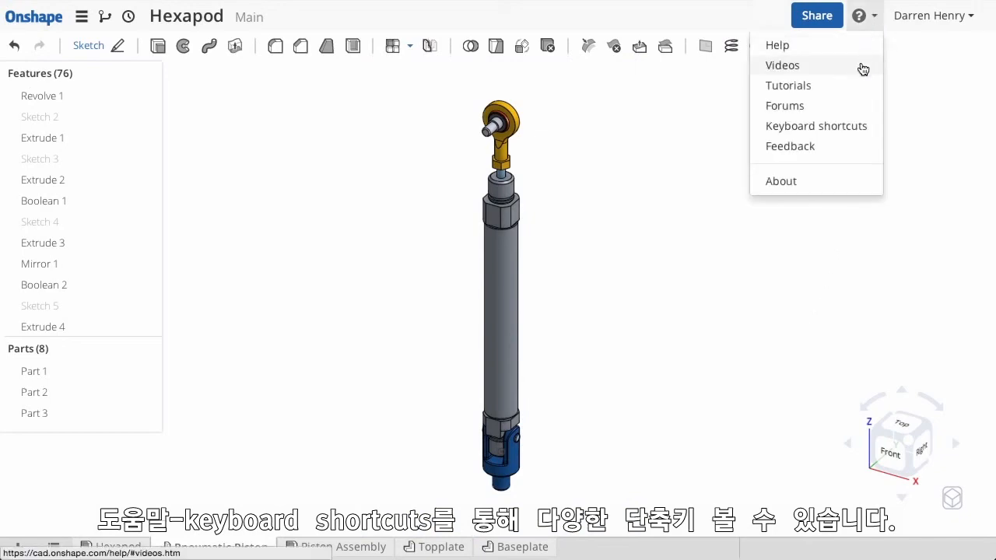
left_click(815, 125)
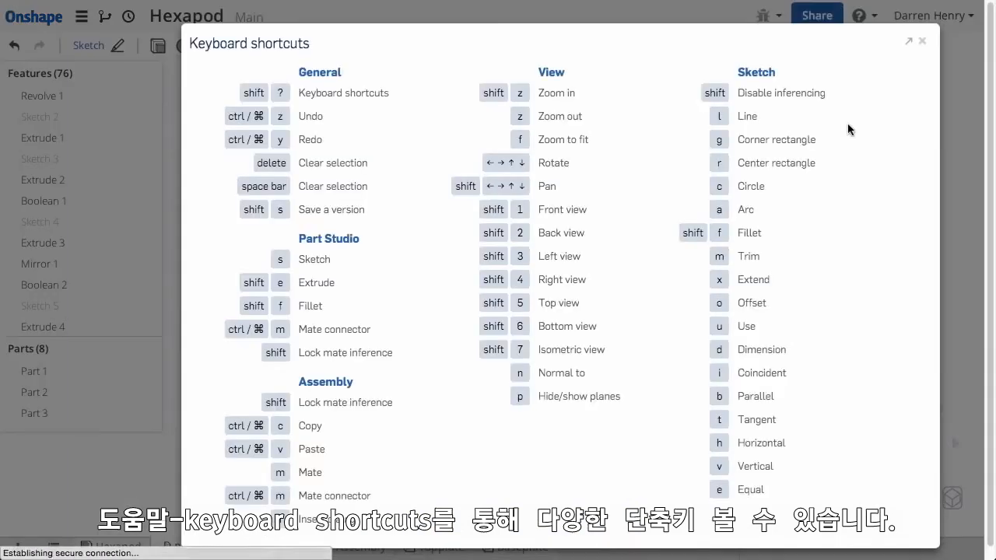